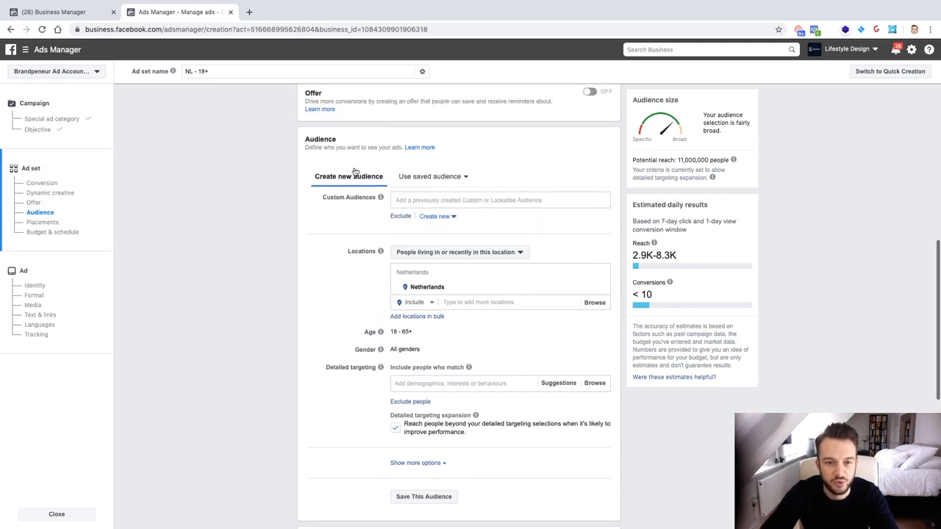
Step: Scroll down to the ad set's audience locations
scroll("down", 3)
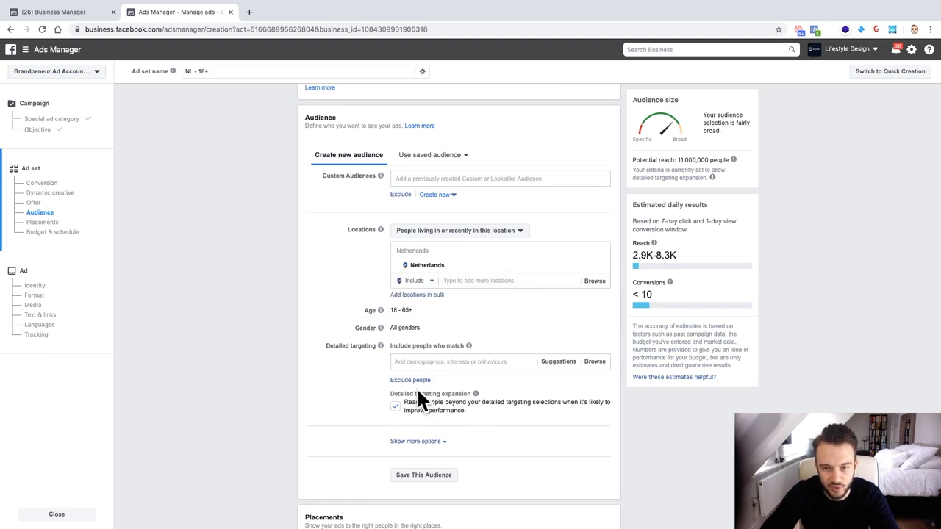
mouse_move(417, 391)
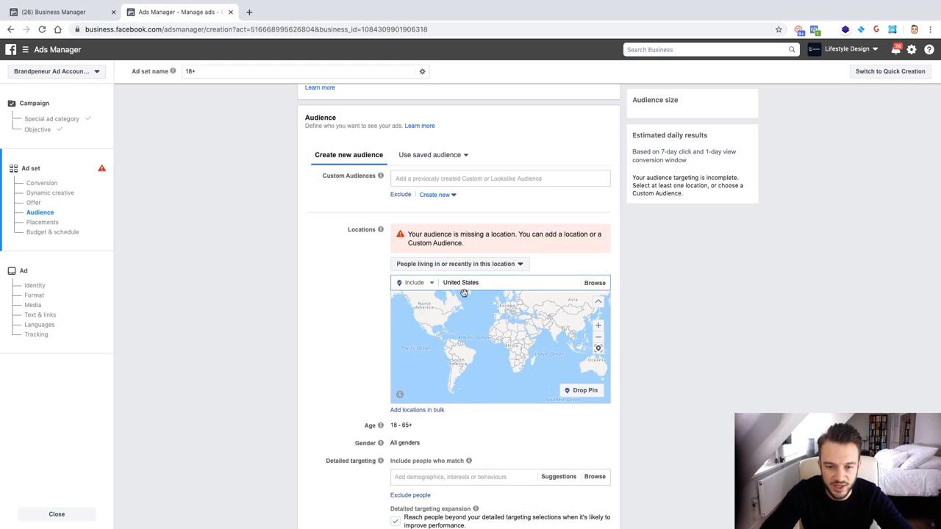
Step: Choose United States as the location and search interests for 'Steve Madden'
left_click(462, 283)
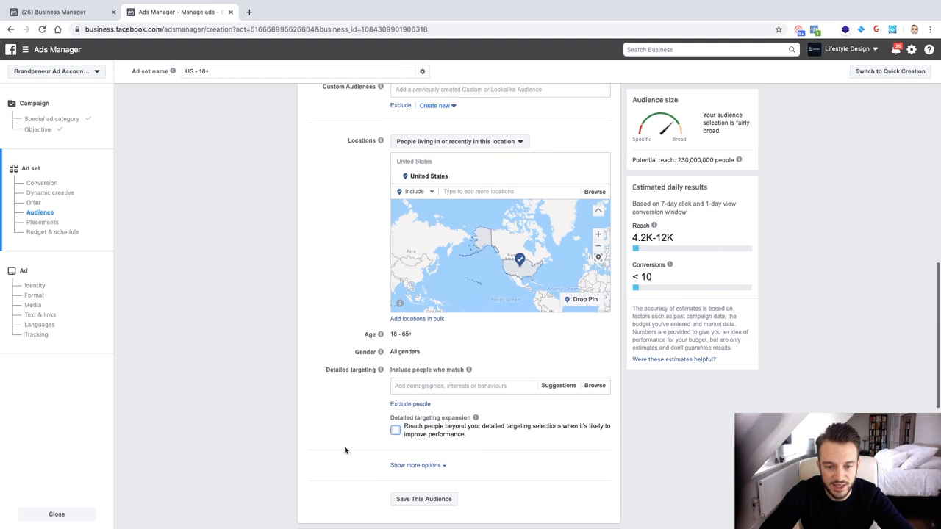
type("Steve")
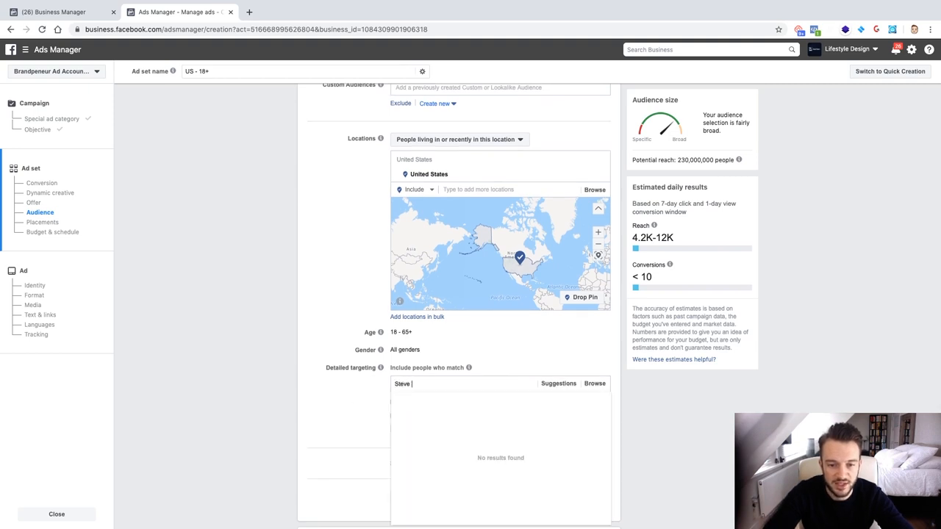
type("Madden")
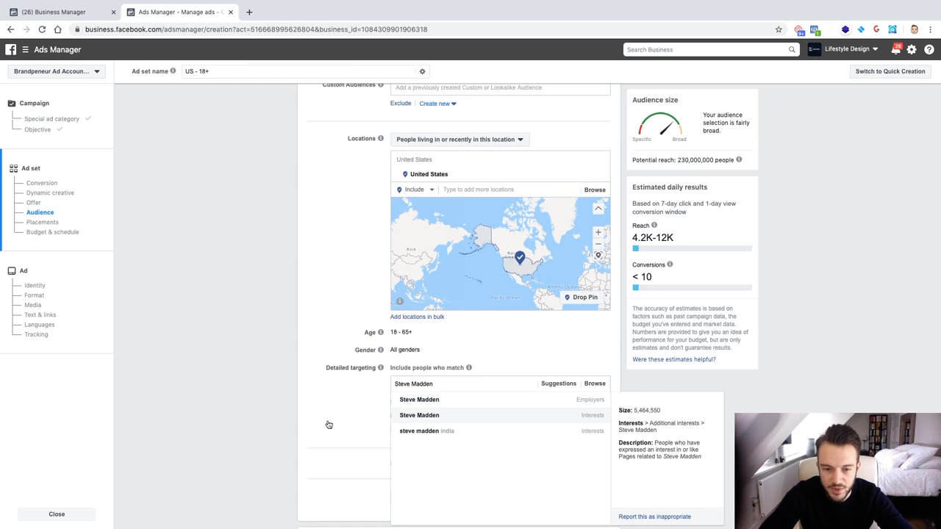
Step: Add the Steve Madden interest, narrowing potential reach to 4,200,000 people
left_click(419, 415)
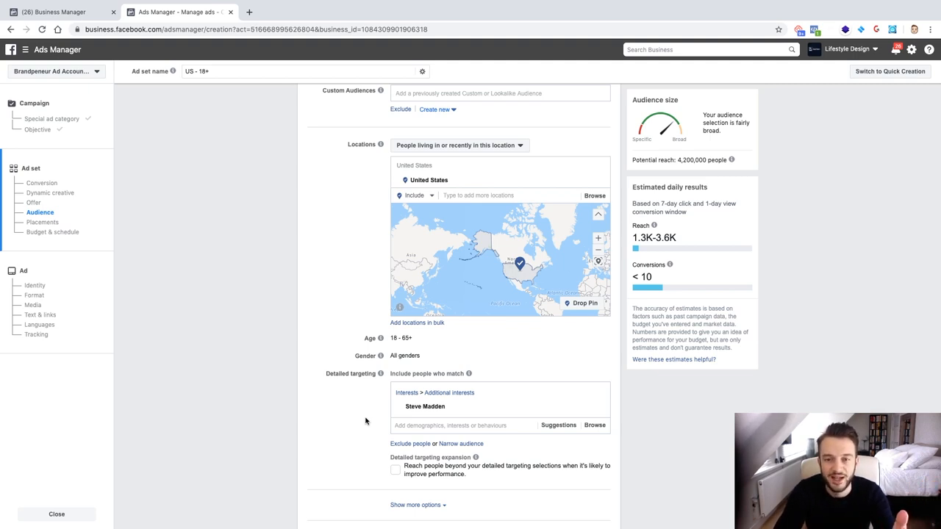
mouse_move(610, 413)
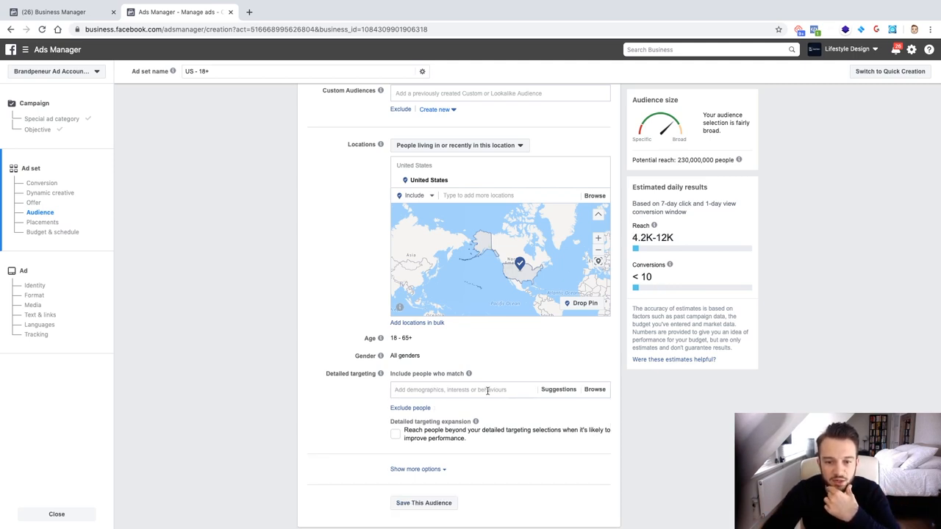
type("Tai Lopez")
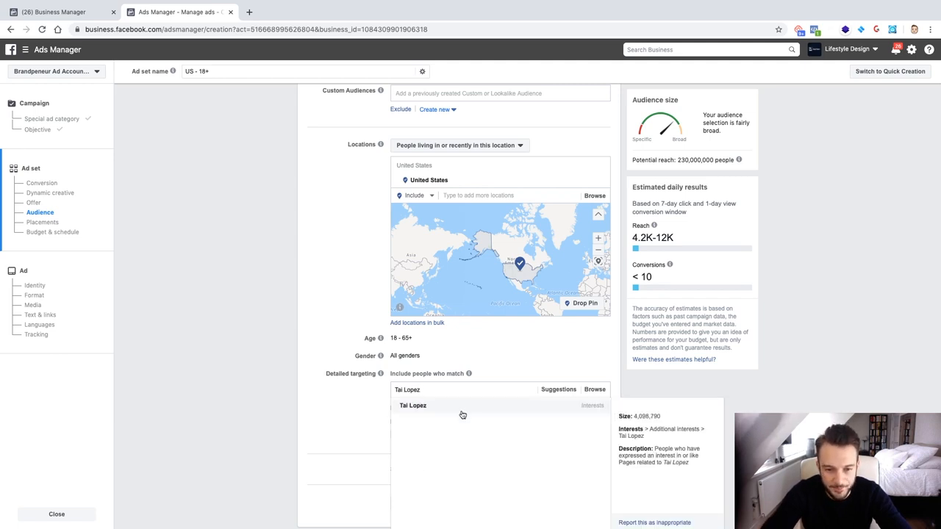
mouse_move(443, 413)
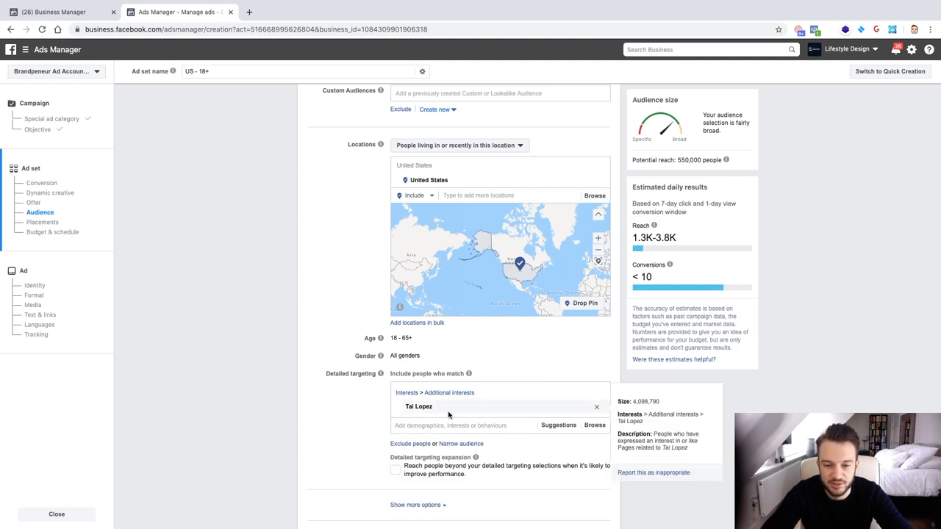
mouse_move(451, 413)
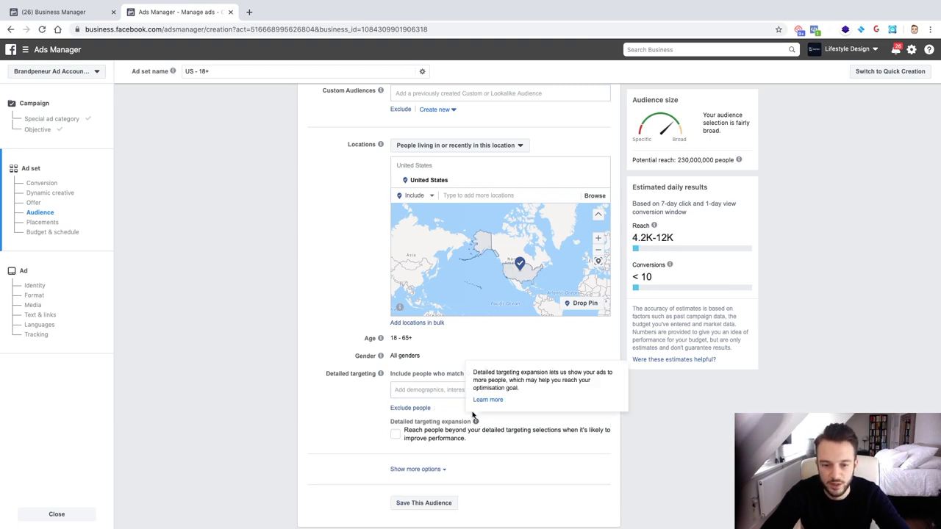
type("Sam Ovens")
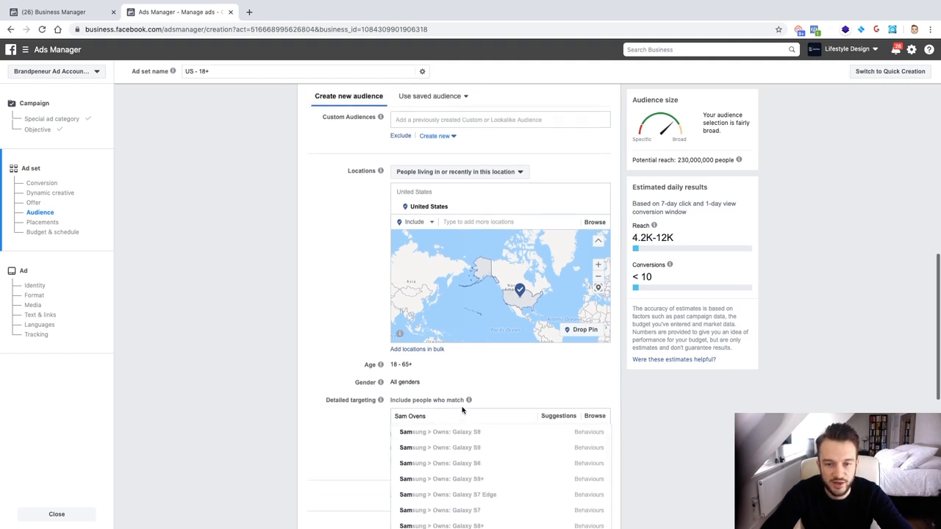
scroll("down", 3)
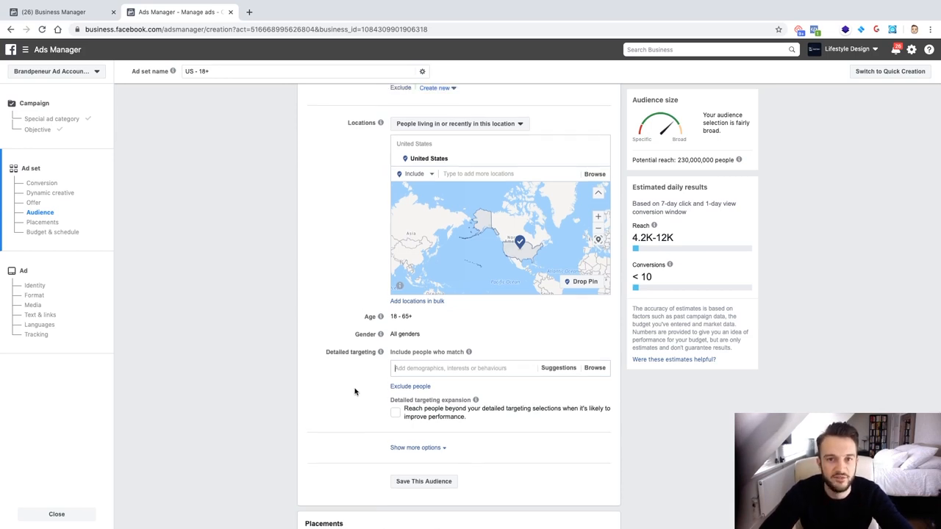
mouse_move(371, 389)
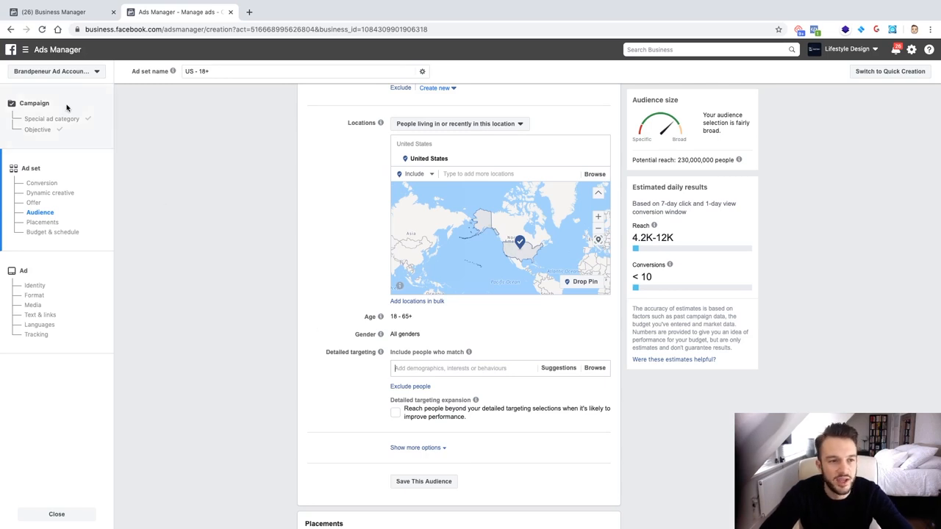
Step: Search the business tools for 'Audience' and launch Audience Insights
left_click(25, 50)
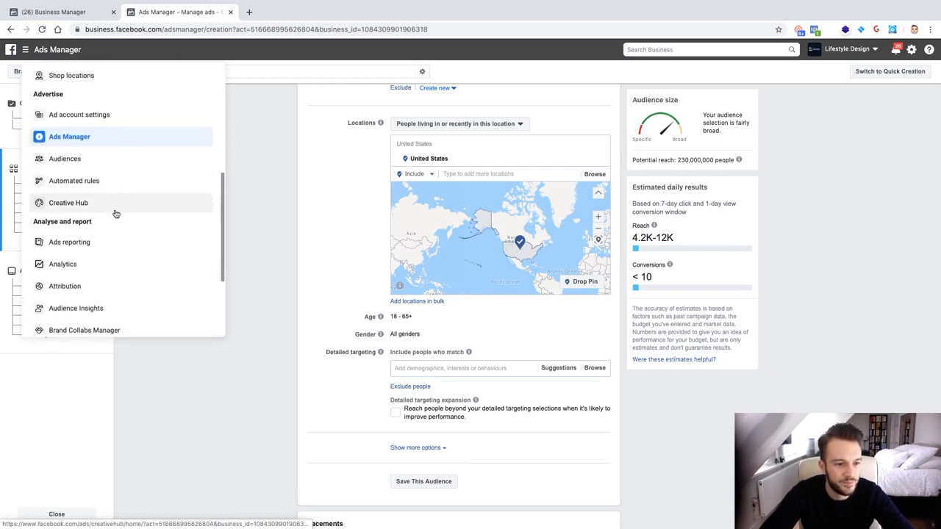
scroll("down", 3)
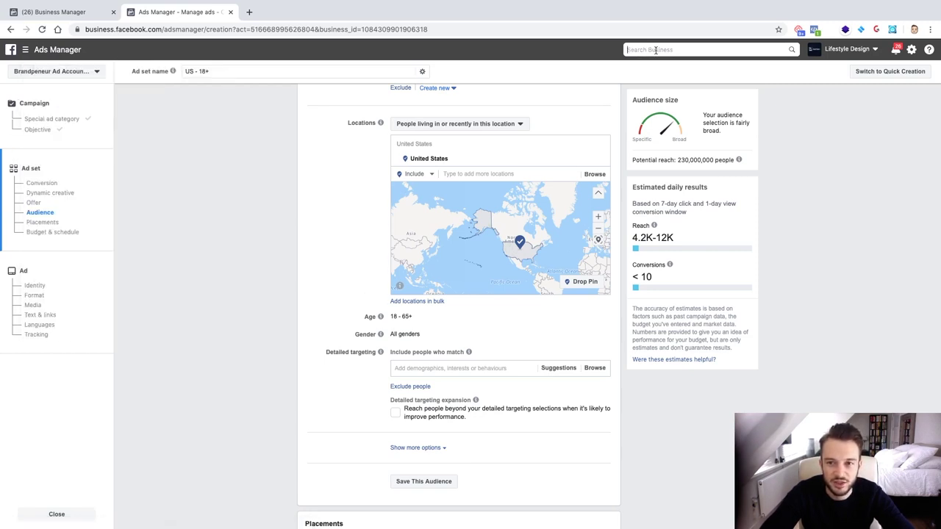
type("Audience")
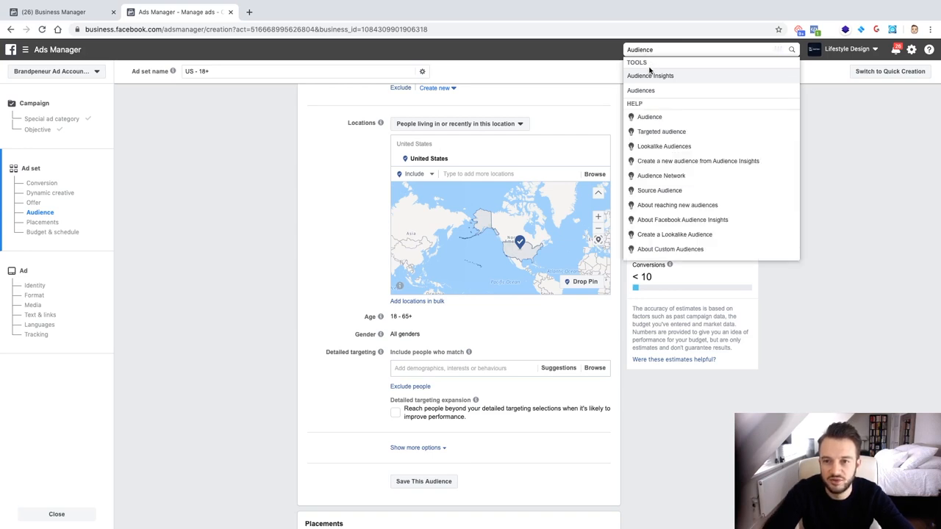
left_click(656, 76)
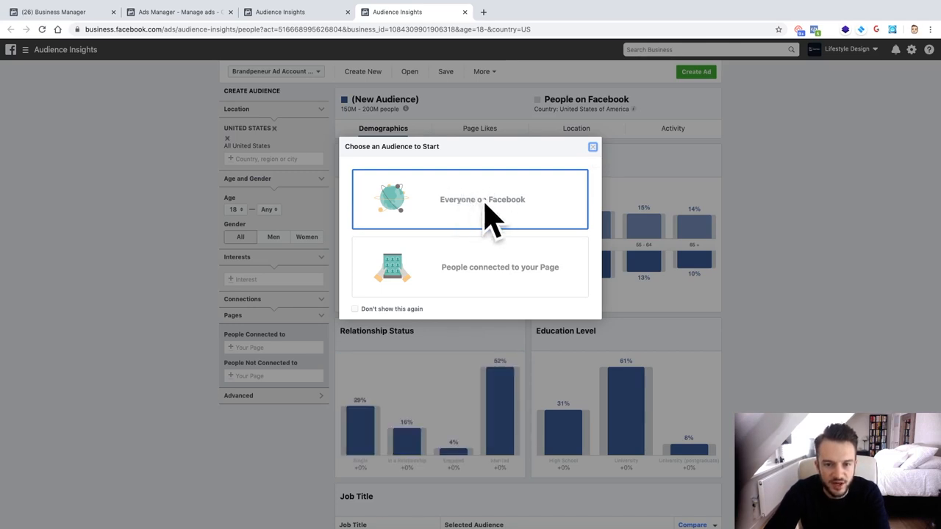
Step: Start from everyone on Facebook and change the location to United Kingdom
left_click(471, 199)
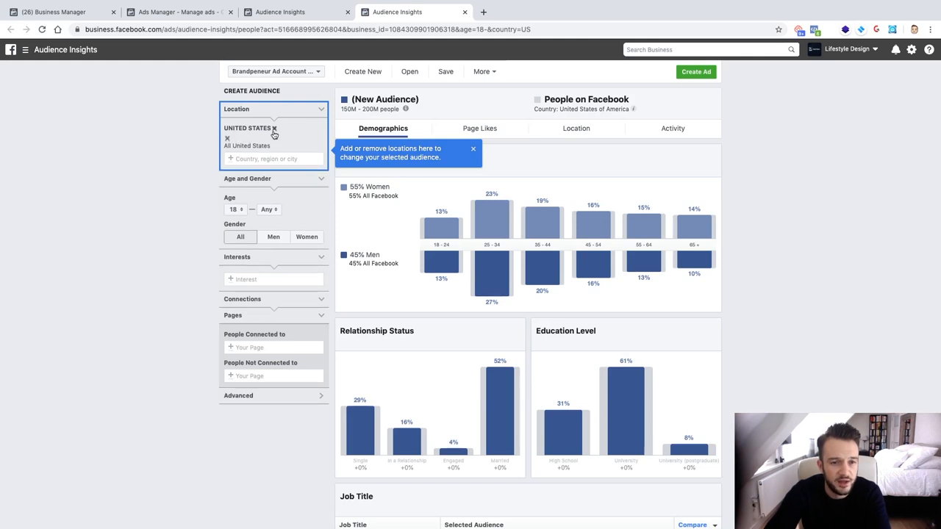
left_click(227, 138)
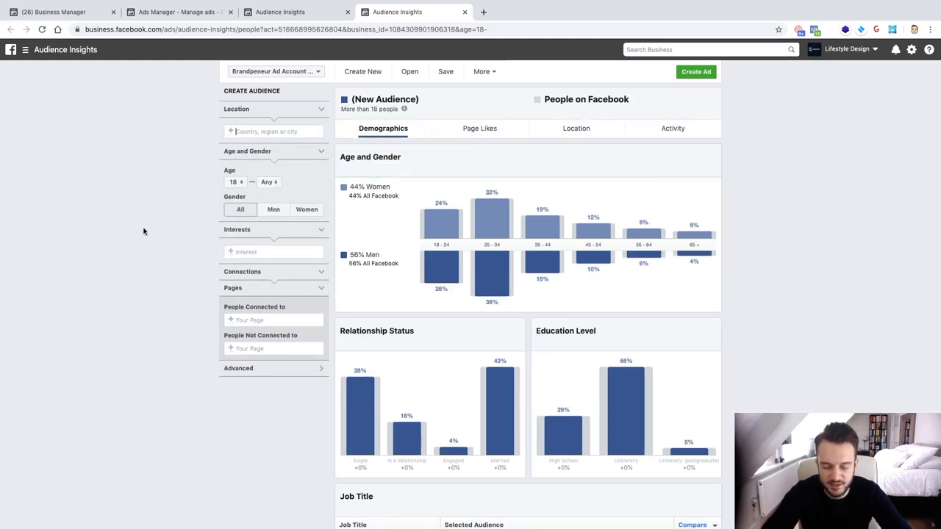
type("United Kingdom")
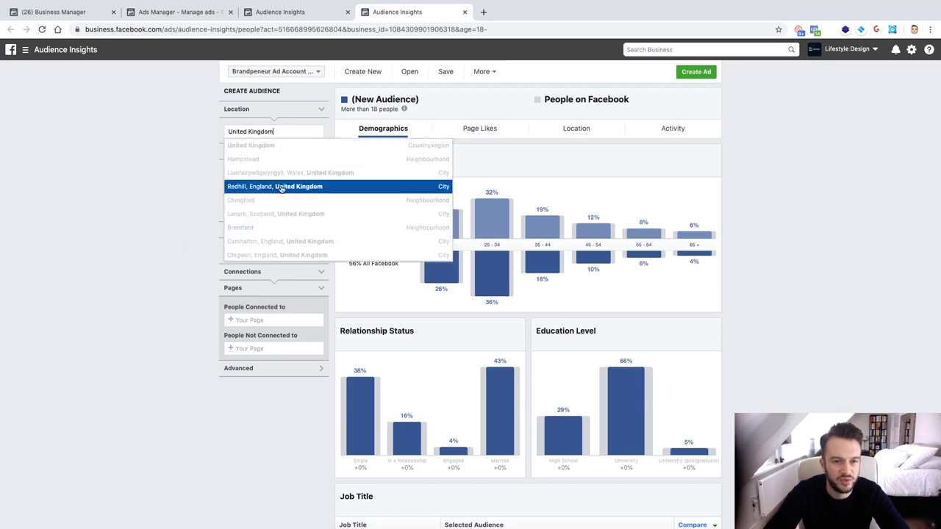
left_click(250, 145)
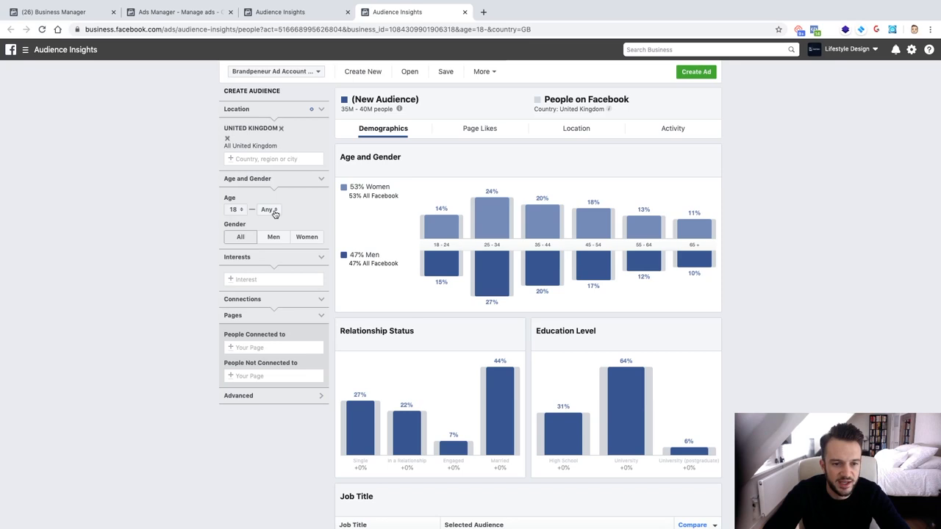
Step: Add Tai Lopez as the interest and bring up Page Likes
left_click(273, 279)
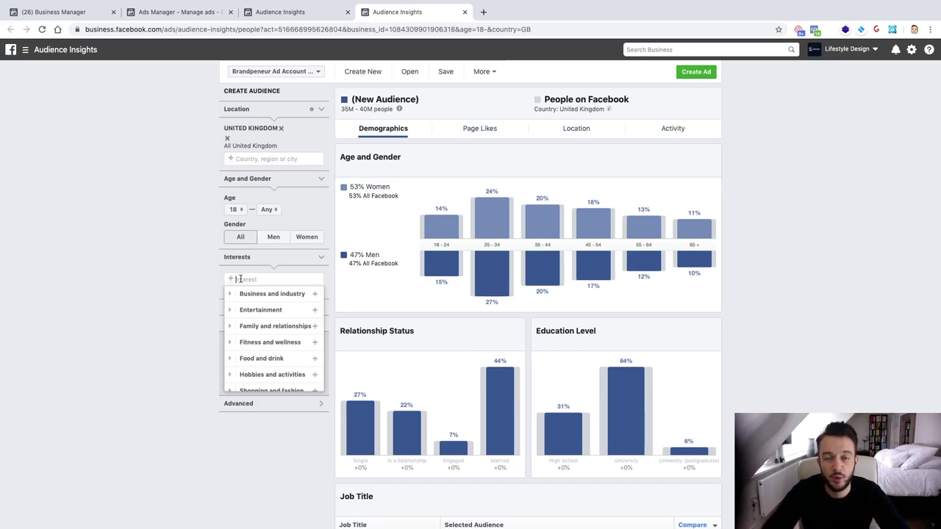
type("Tai")
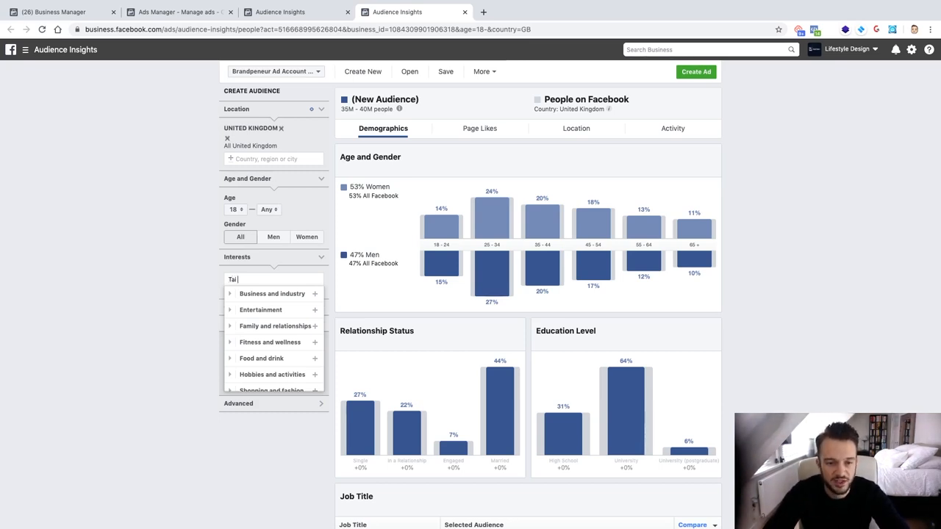
left_click(257, 294)
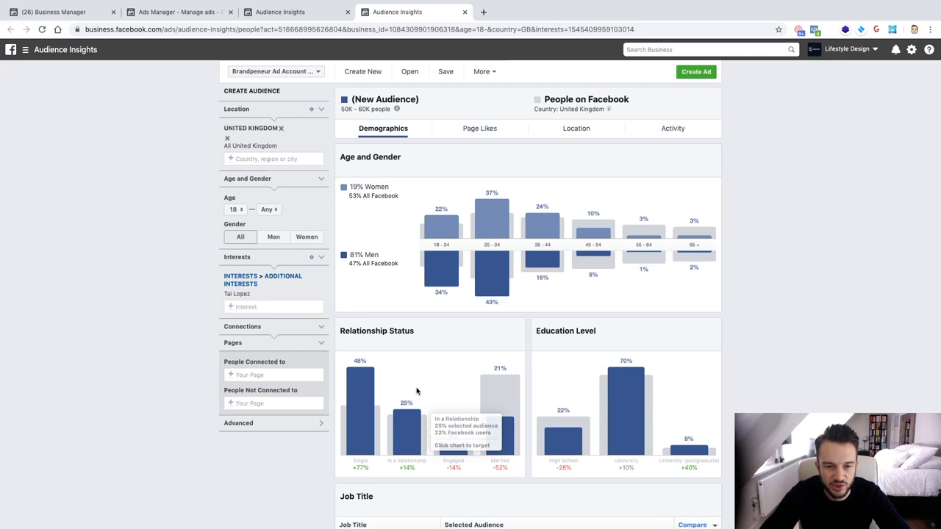
mouse_move(366, 282)
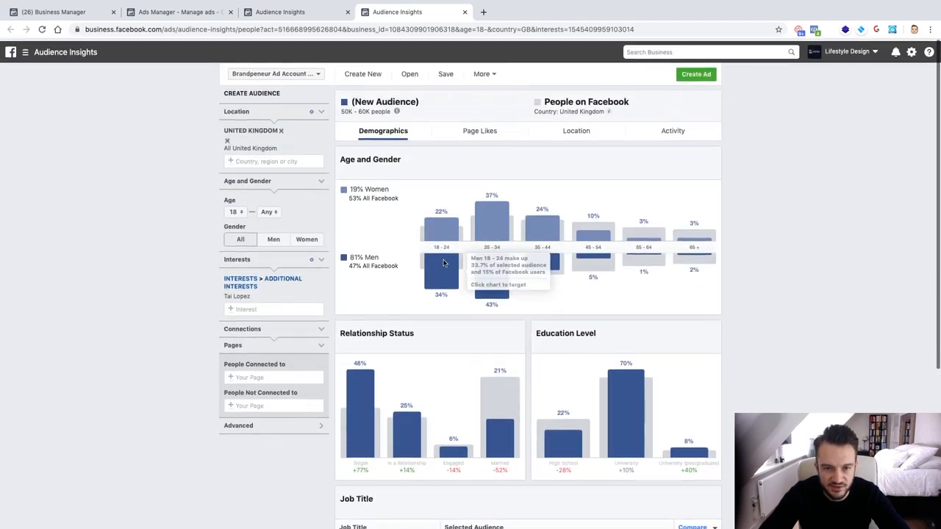
left_click(479, 128)
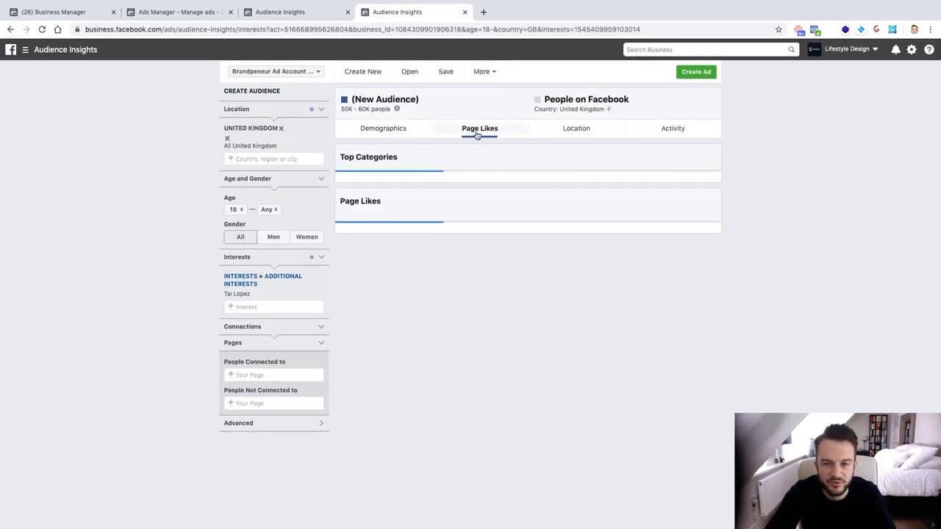
Step: Load Page Likes and review top categories like Electronics, Entrepreneur and Public figure
left_click(479, 128)
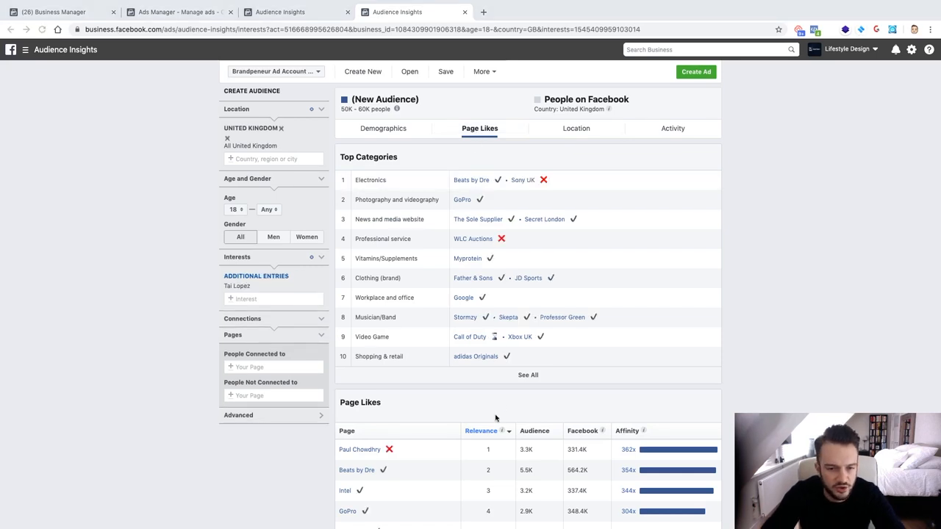
mouse_move(471, 196)
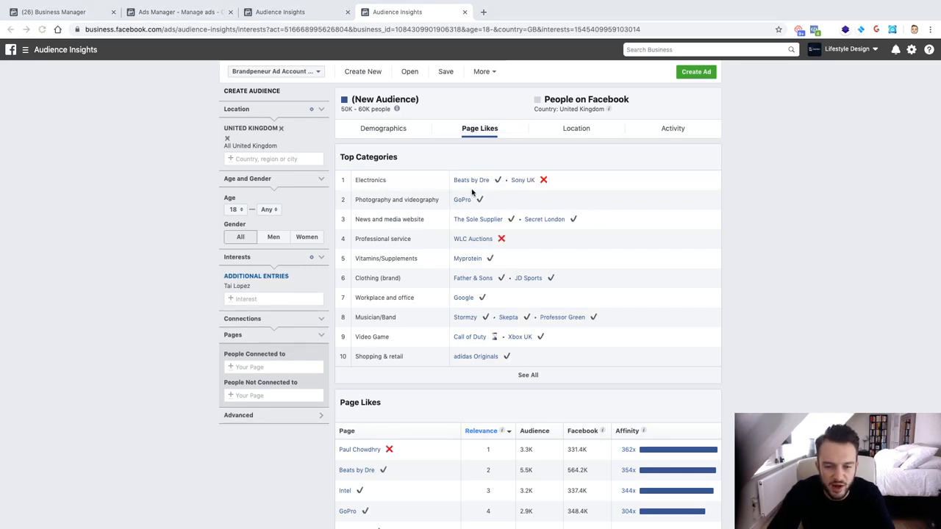
scroll("down", 3)
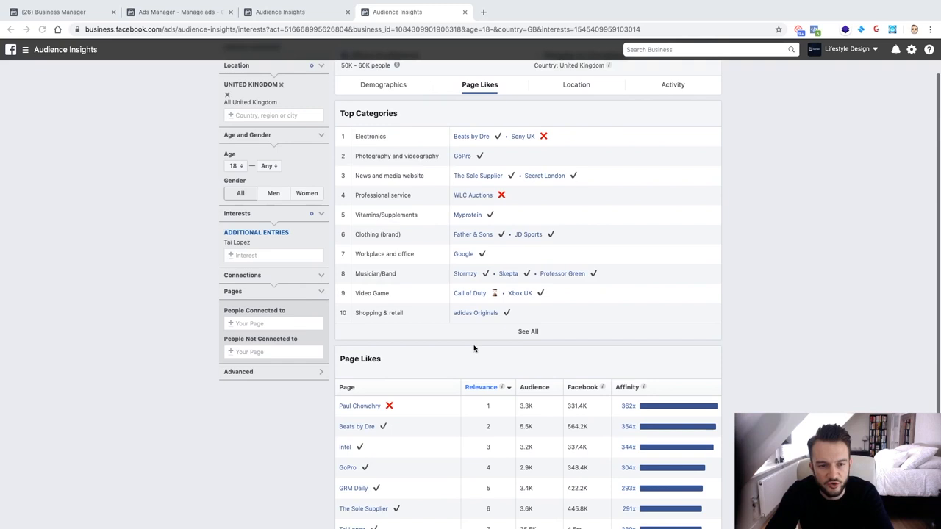
scroll("down", 3)
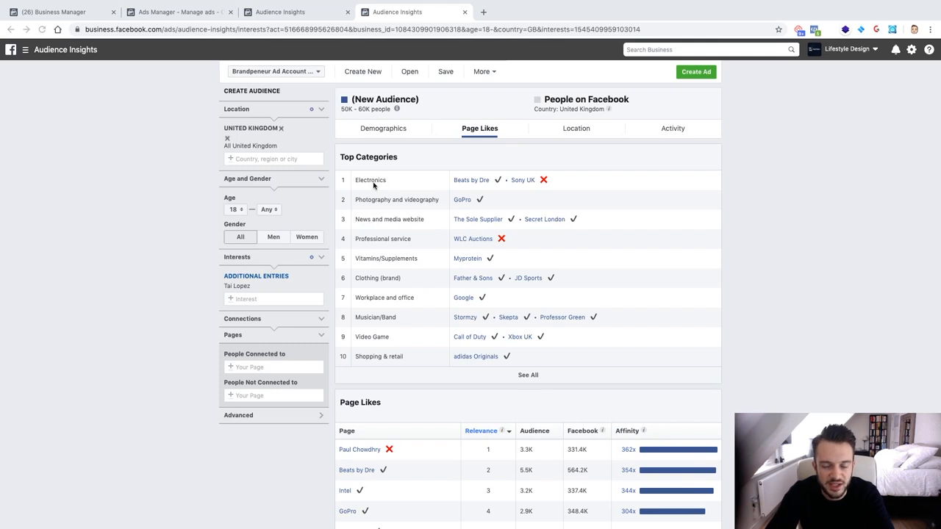
mouse_move(457, 184)
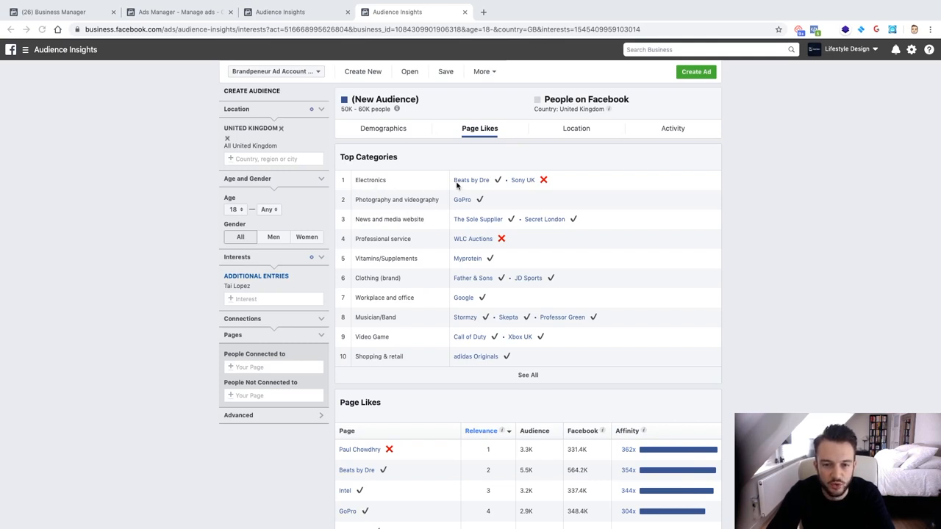
mouse_move(437, 214)
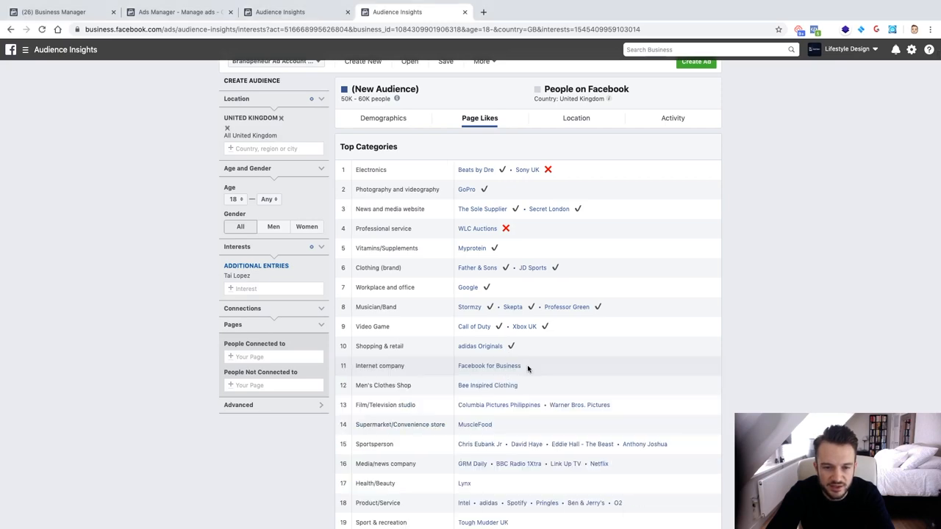
scroll("down", 3)
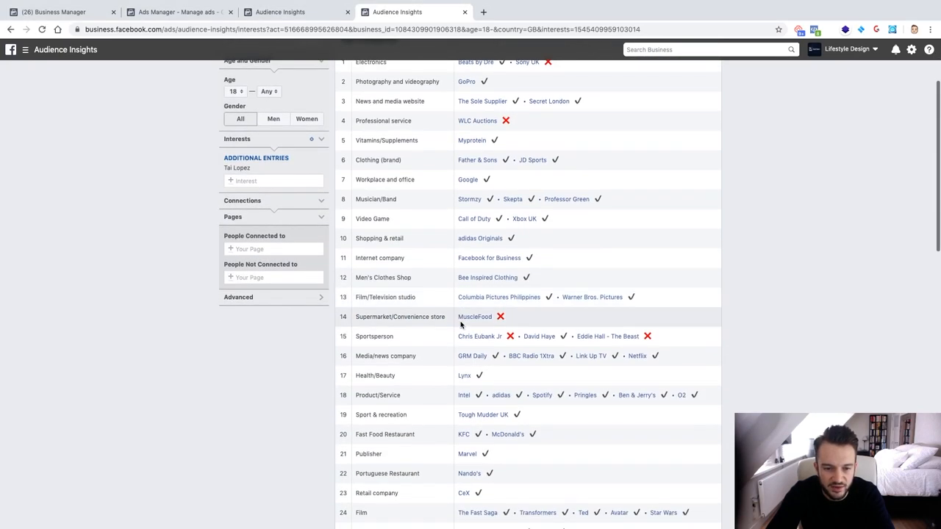
scroll("down", 3)
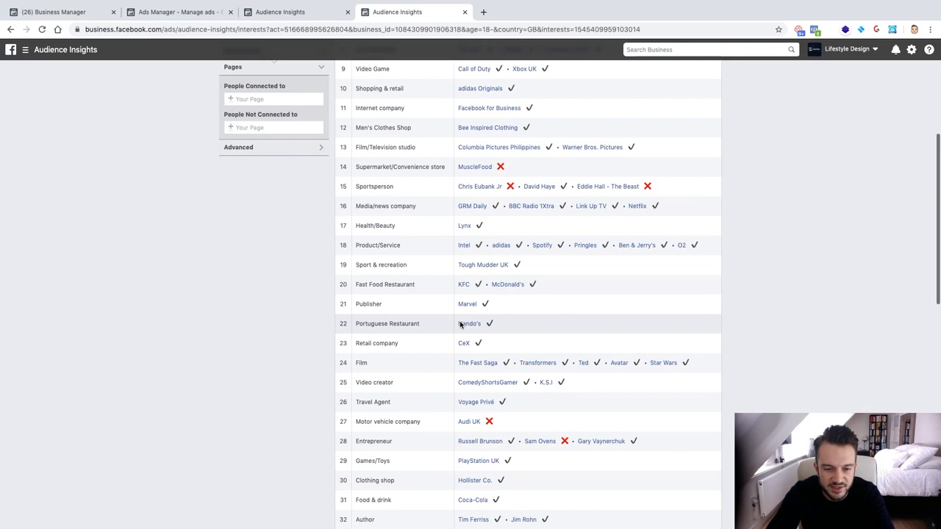
scroll("down", 3)
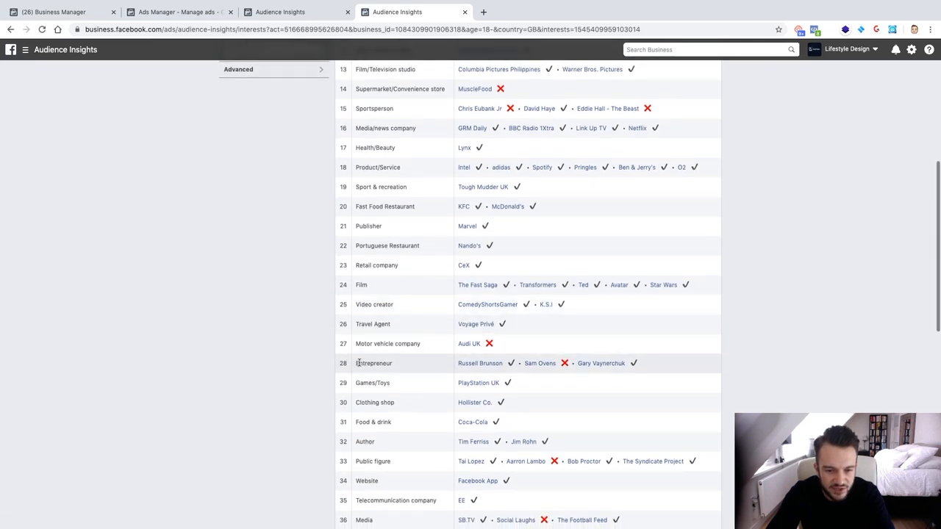
mouse_move(540, 366)
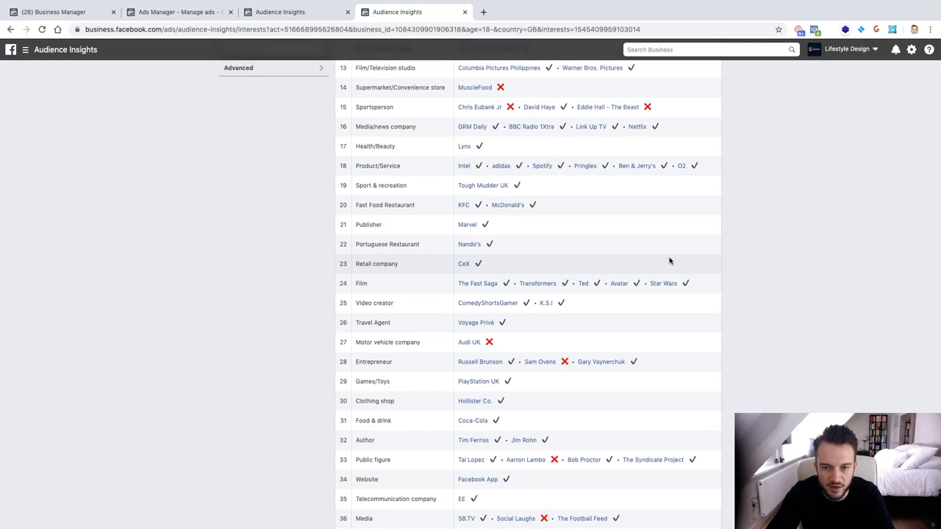
mouse_move(659, 259)
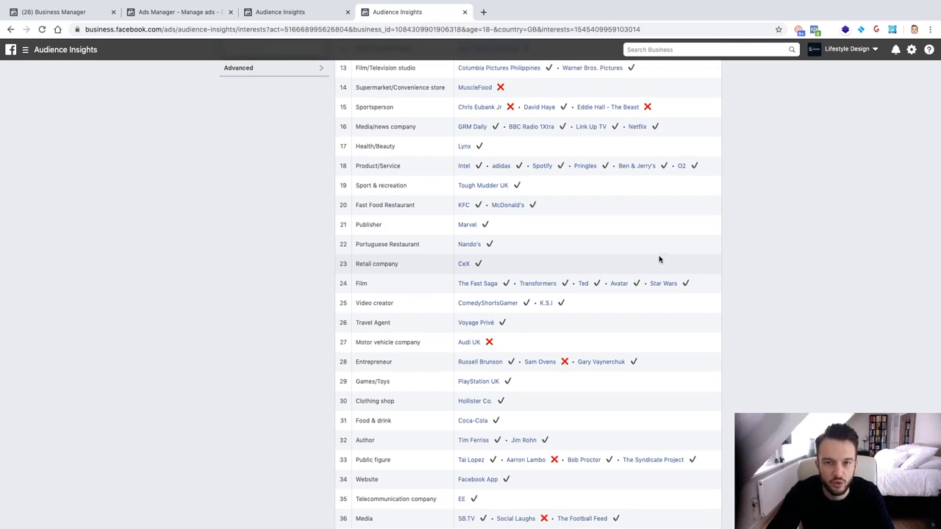
mouse_move(656, 260)
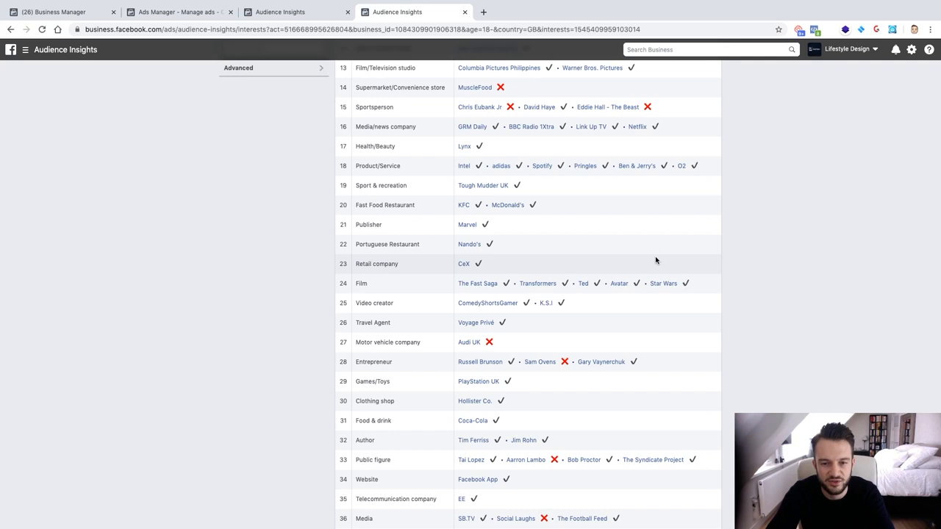
mouse_move(506, 243)
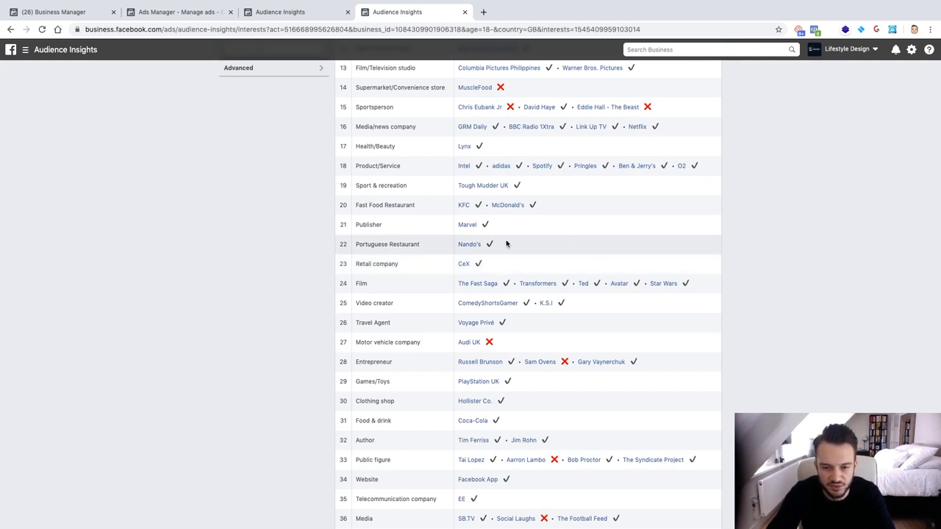
mouse_move(541, 363)
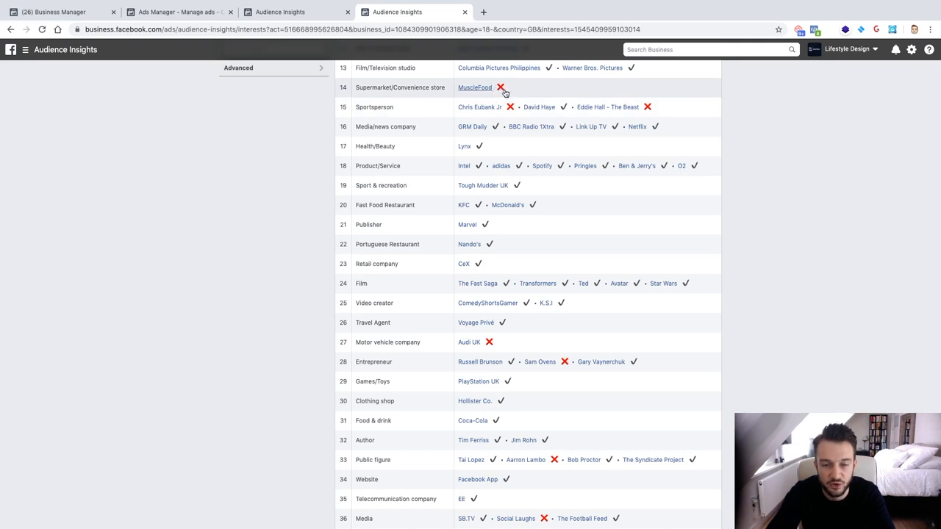
scroll("down", 3)
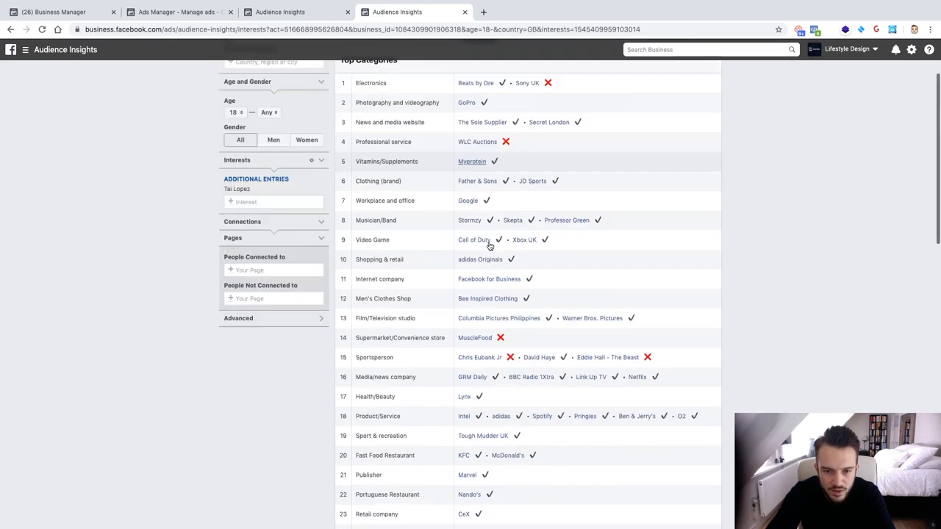
scroll("down", 3)
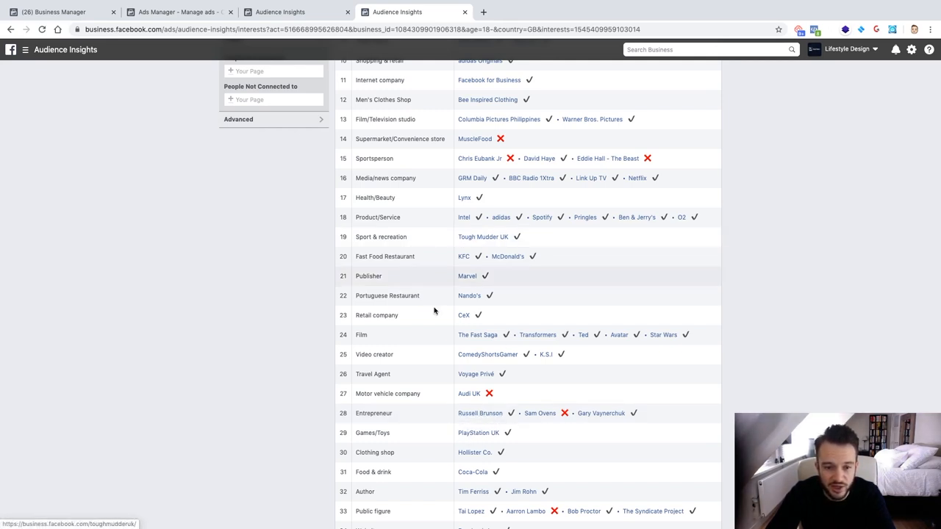
mouse_move(427, 413)
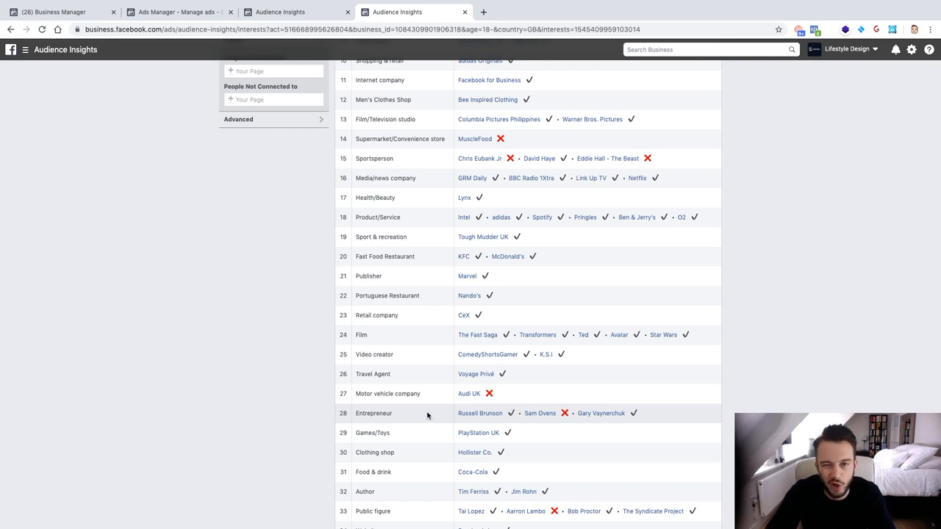
mouse_move(444, 417)
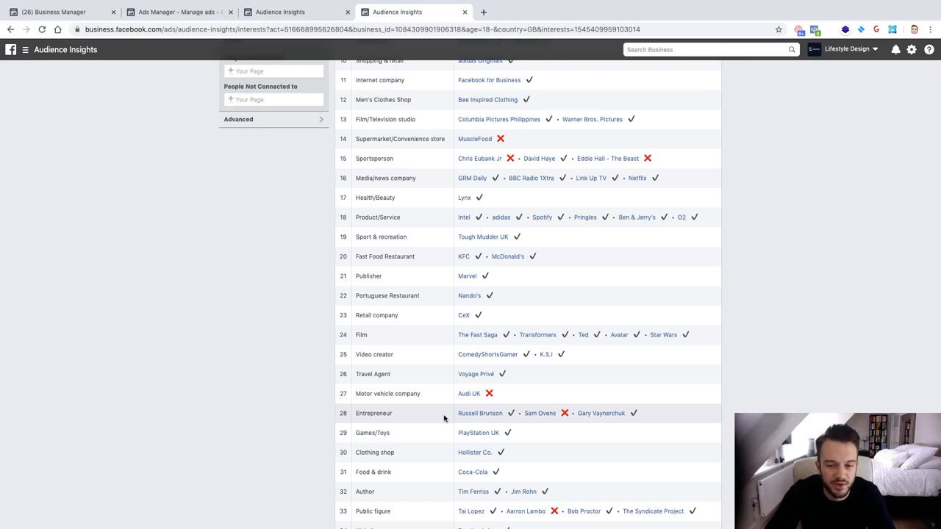
mouse_move(480, 413)
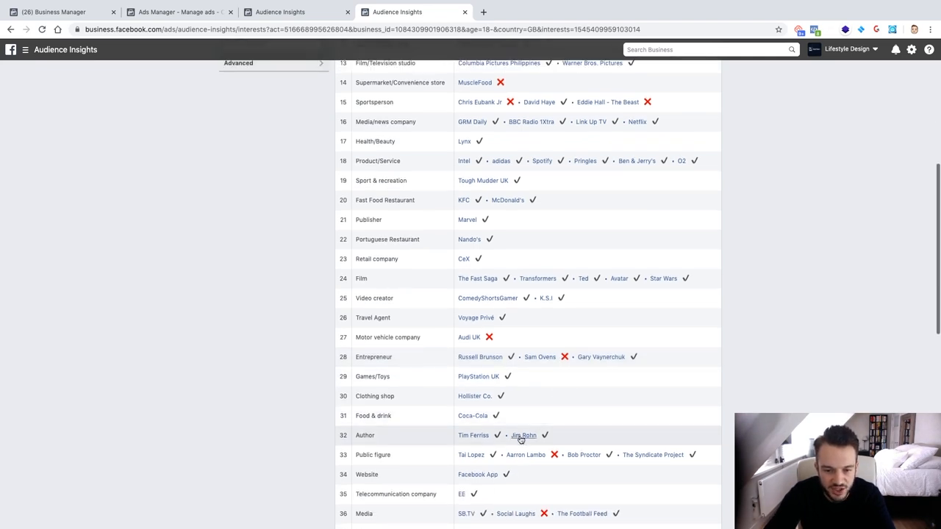
scroll("down", 3)
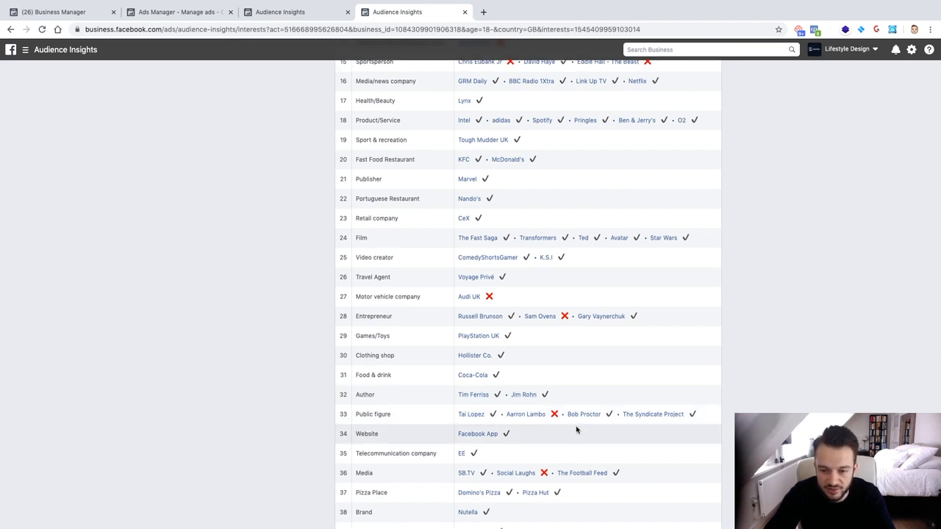
scroll("down", 3)
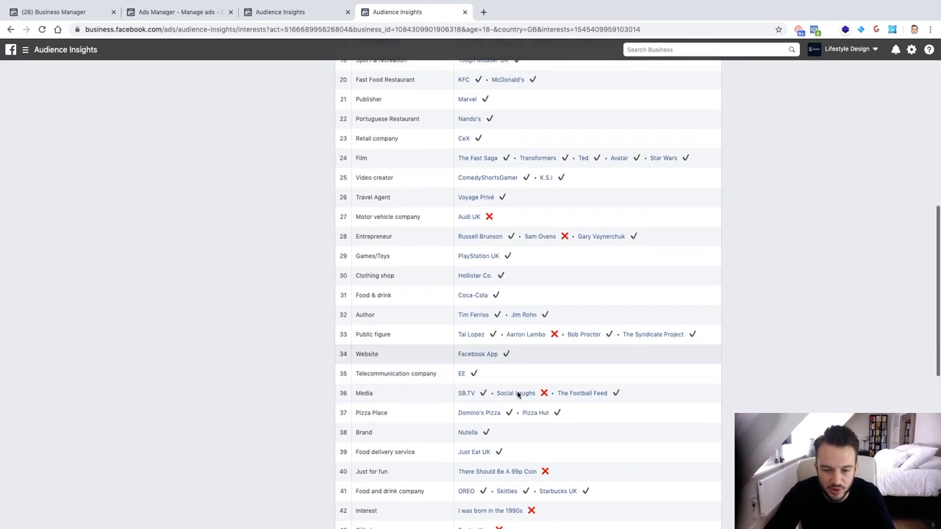
scroll("down", 3)
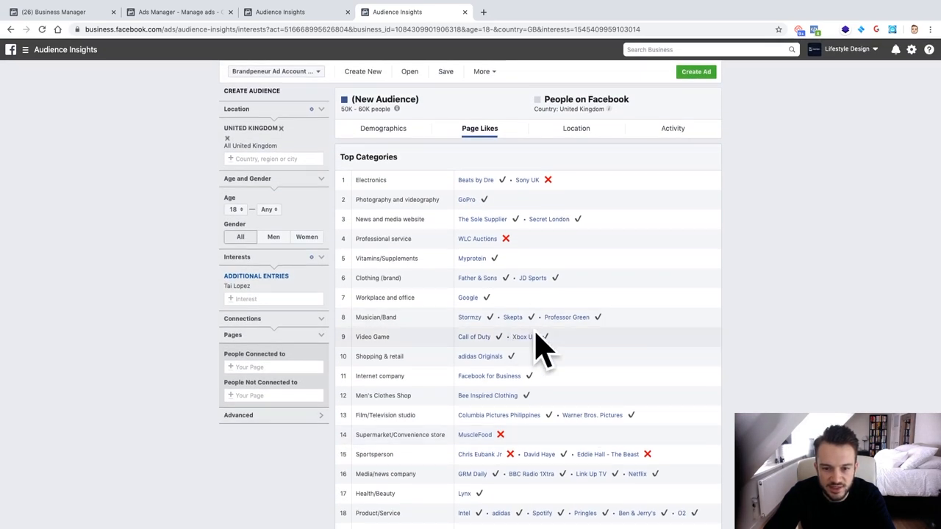
mouse_move(472, 276)
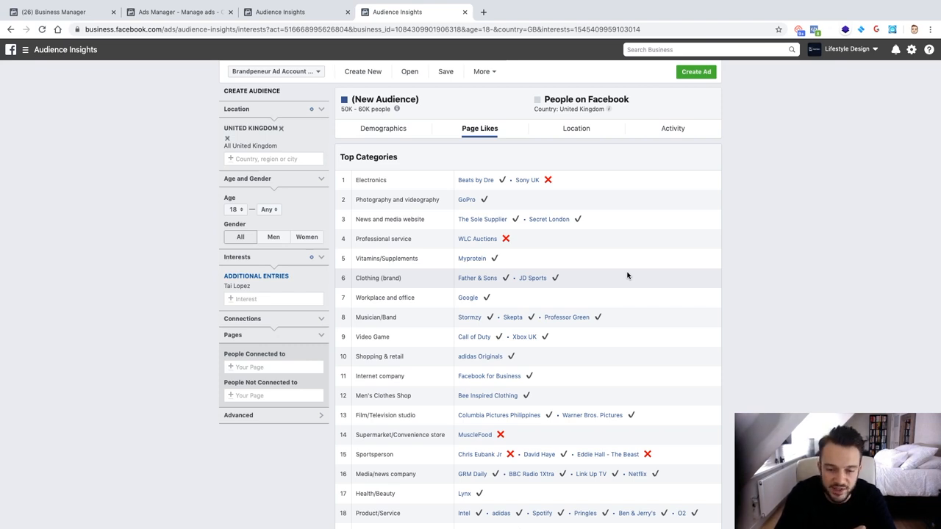
mouse_move(277, 319)
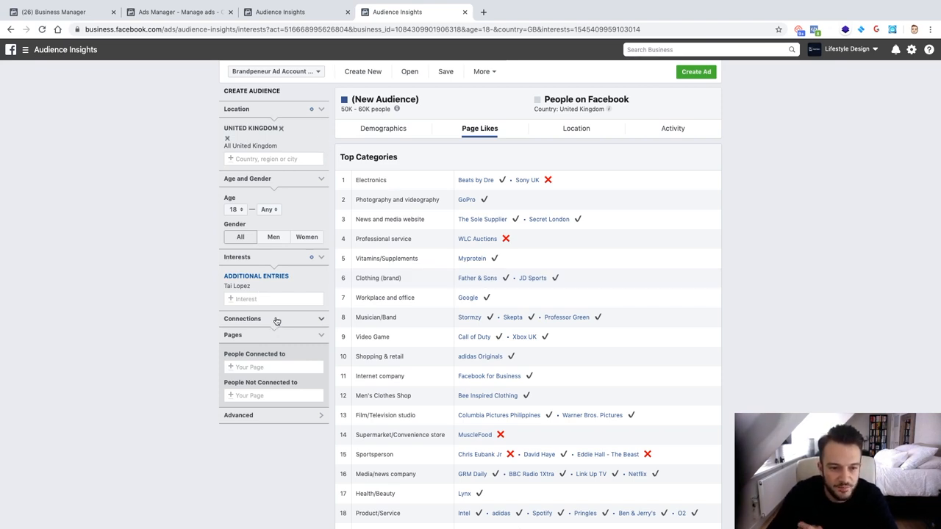
Step: Swap the Tai Lopez interest for Steve Madden, giving a 60K–70K UK audience
left_click(272, 279)
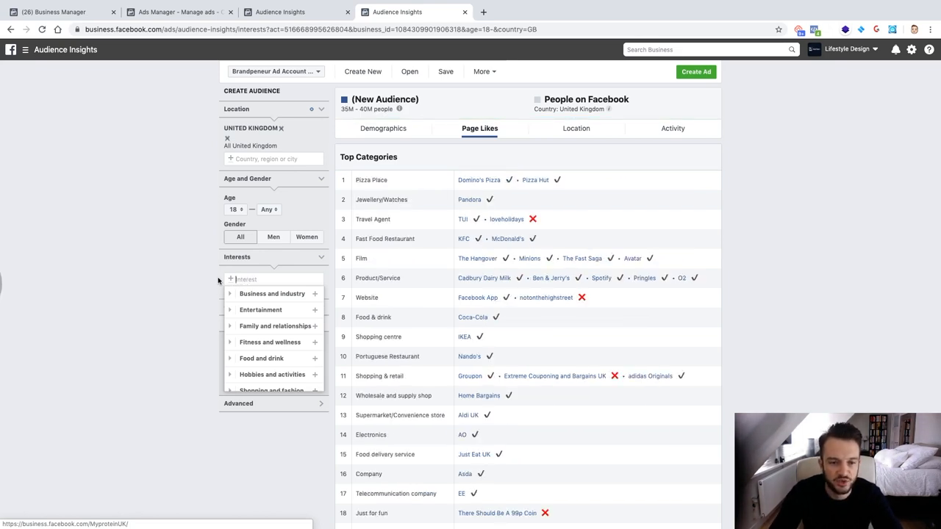
mouse_move(222, 278)
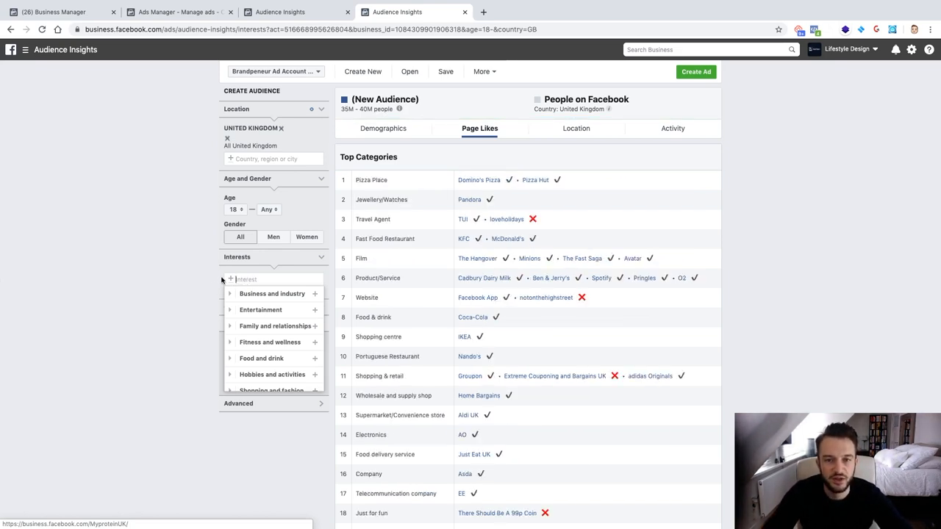
type("Steve")
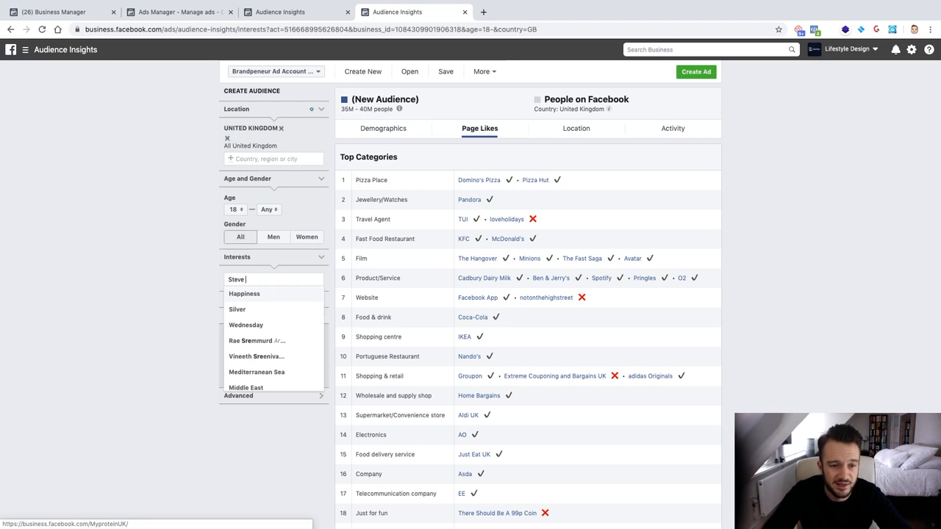
left_click(257, 293)
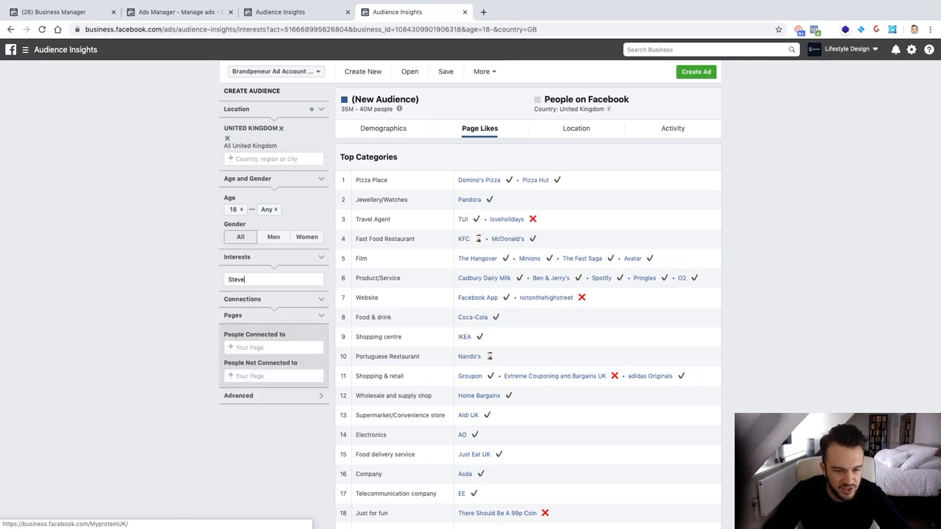
type("Madden")
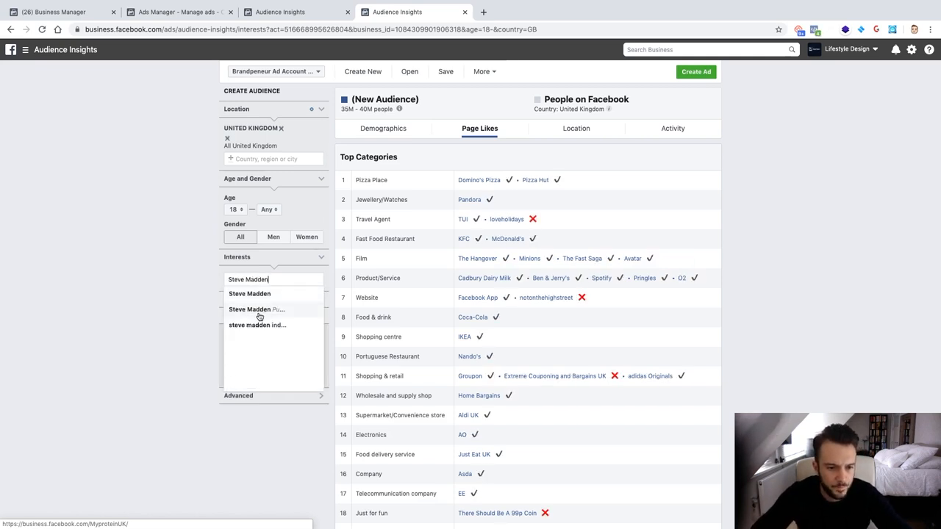
left_click(249, 293)
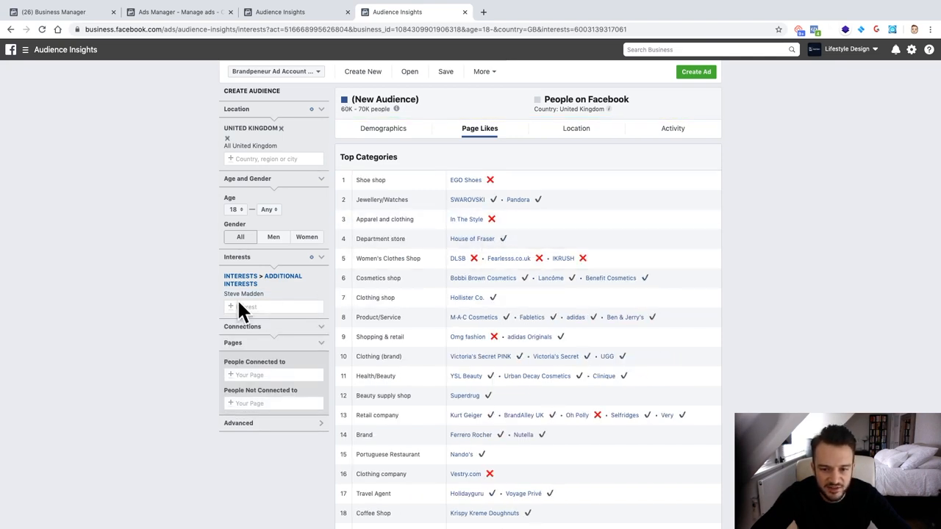
mouse_move(468, 183)
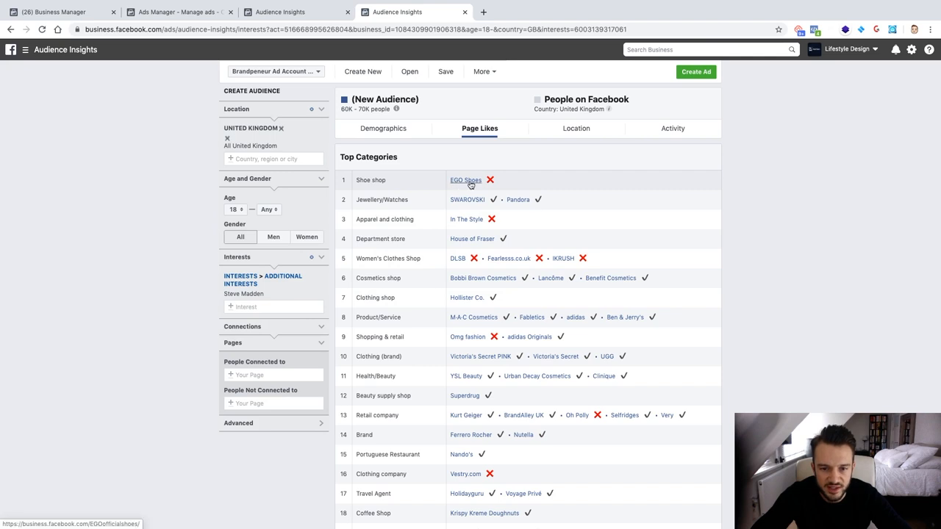
mouse_move(458, 258)
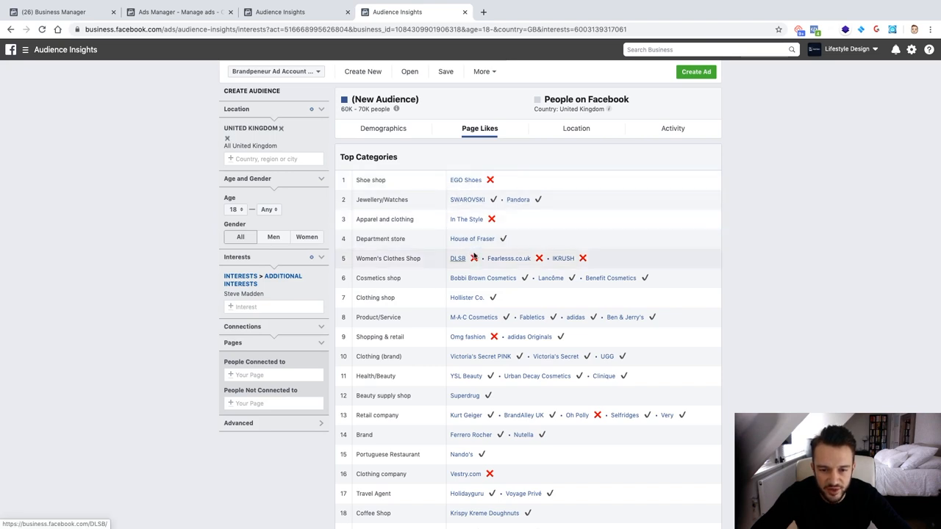
scroll("down", 3)
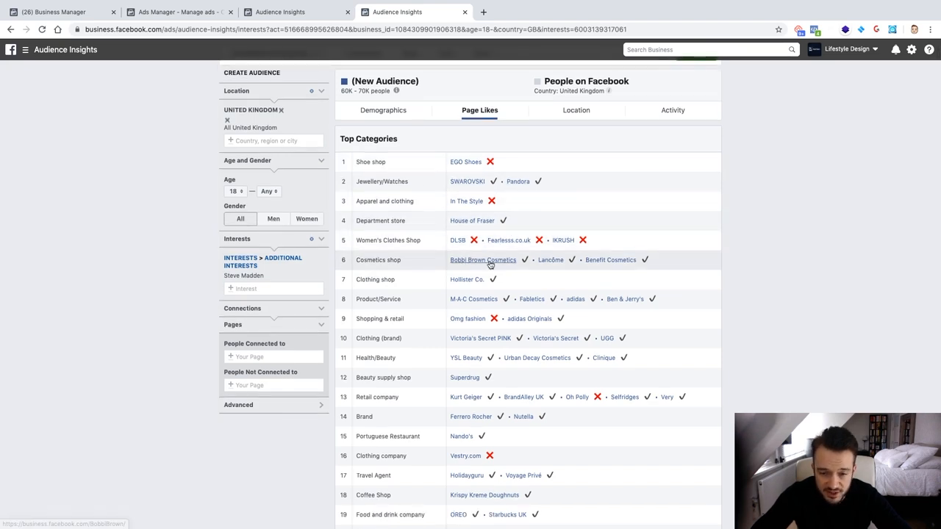
mouse_move(575, 301)
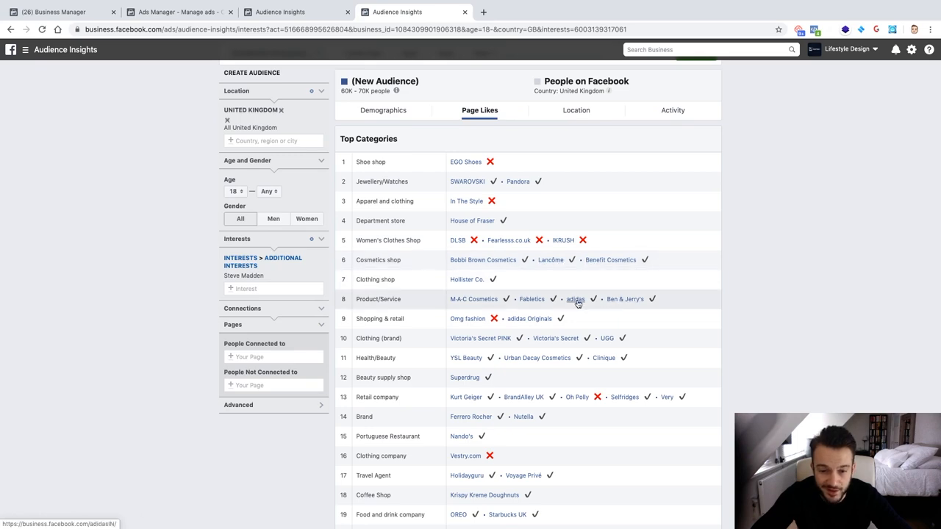
scroll("down", 3)
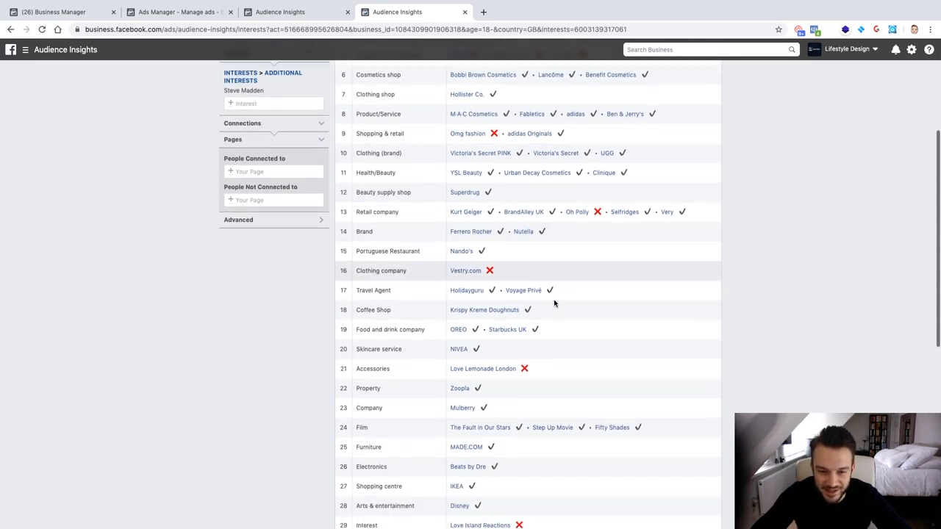
scroll("down", 3)
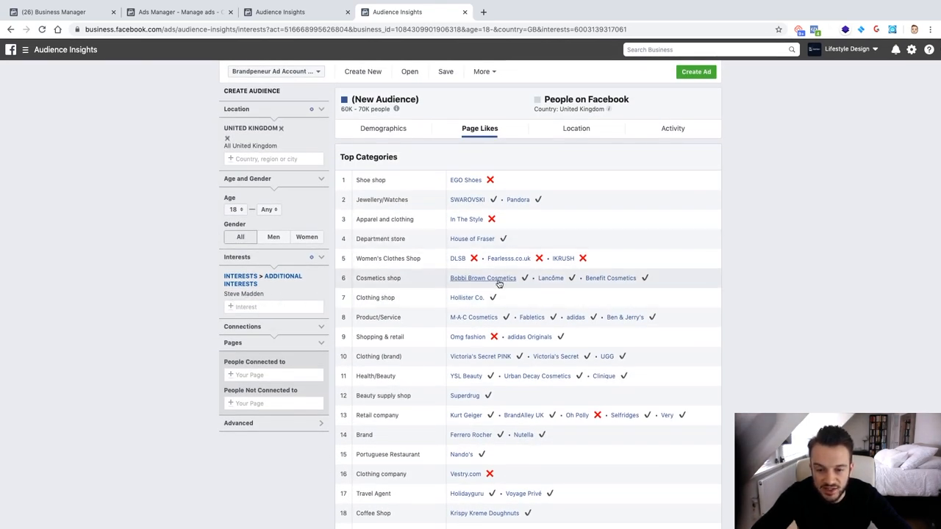
mouse_move(446, 423)
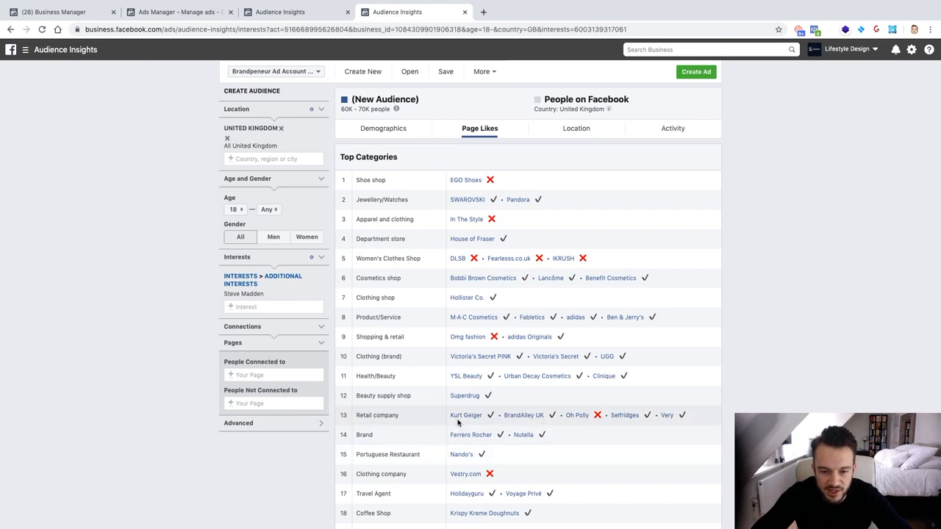
scroll("down", 3)
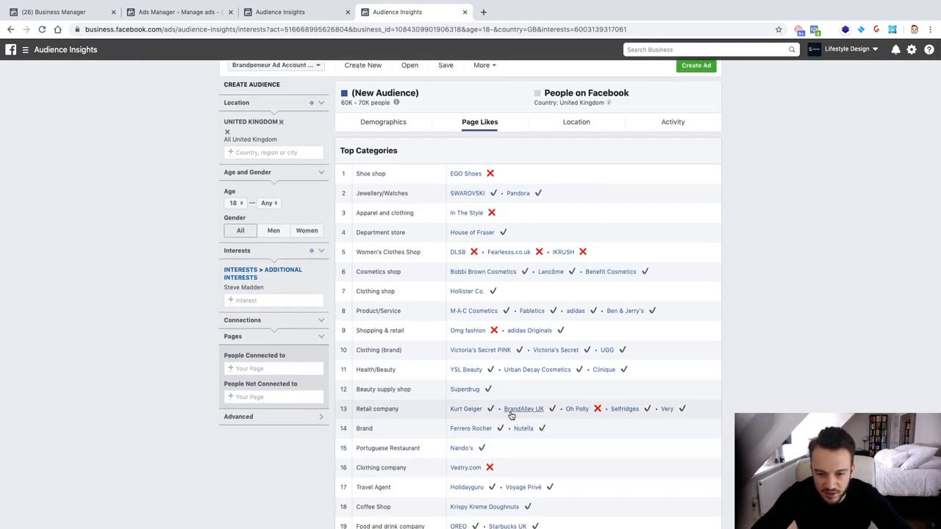
scroll("down", 3)
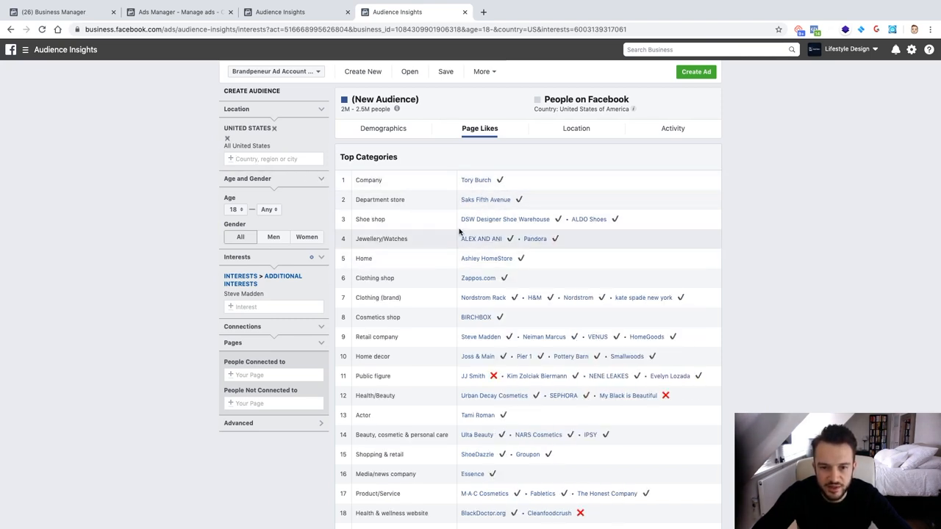
mouse_move(575, 224)
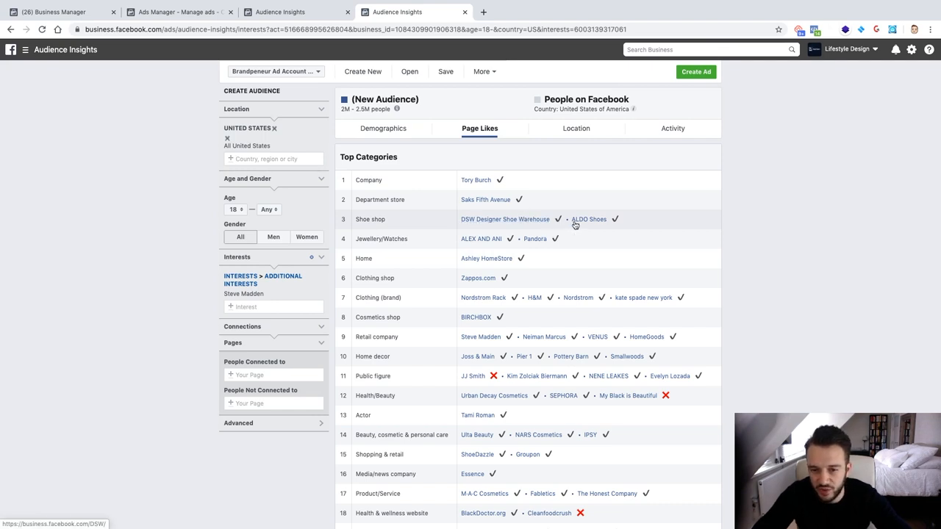
mouse_move(558, 374)
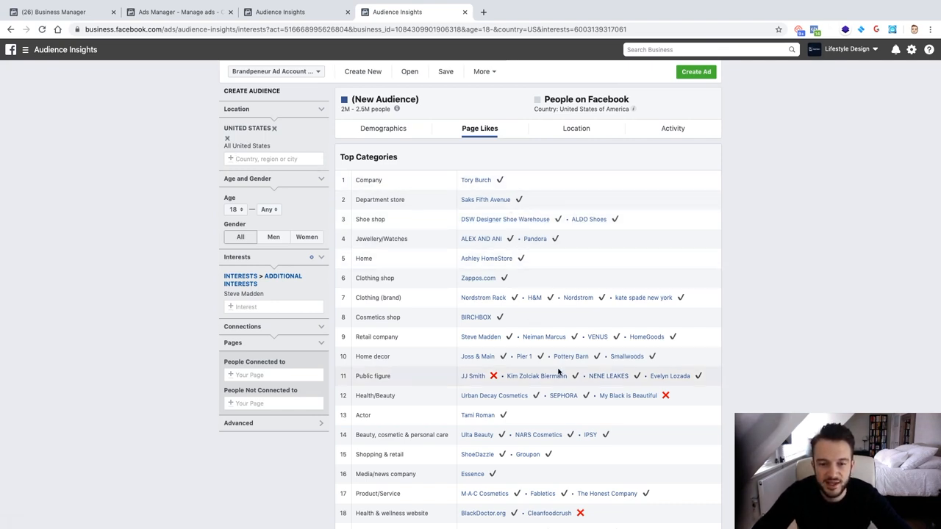
mouse_move(458, 256)
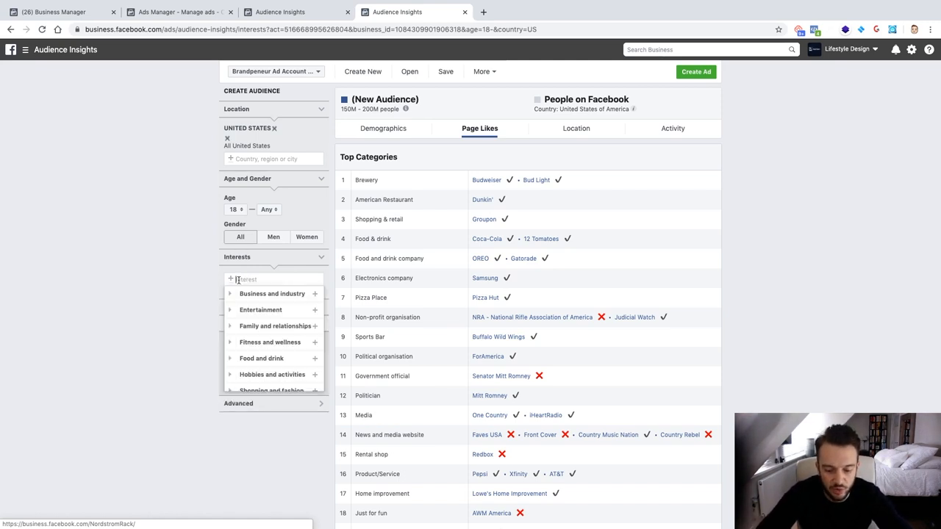
Step: Add IKEA as the interest and scroll its US Page Likes results
type("Ikea")
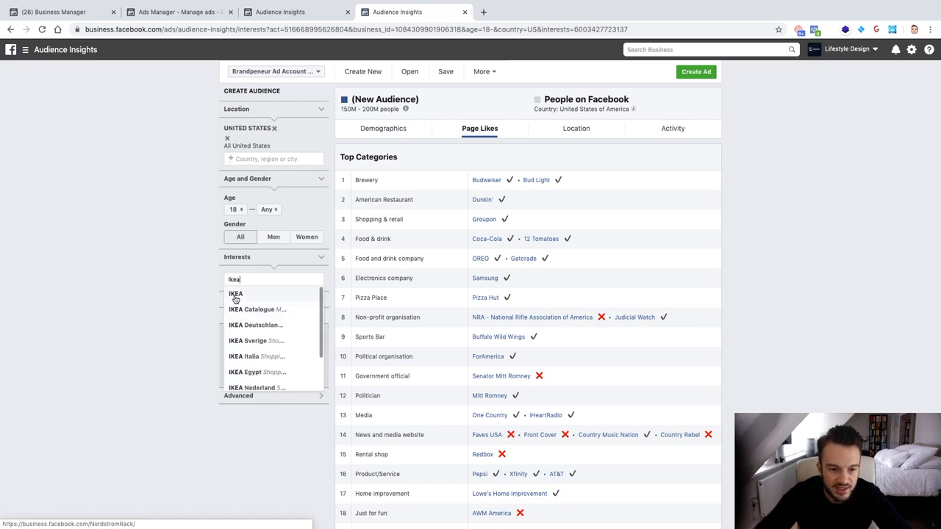
left_click(235, 294)
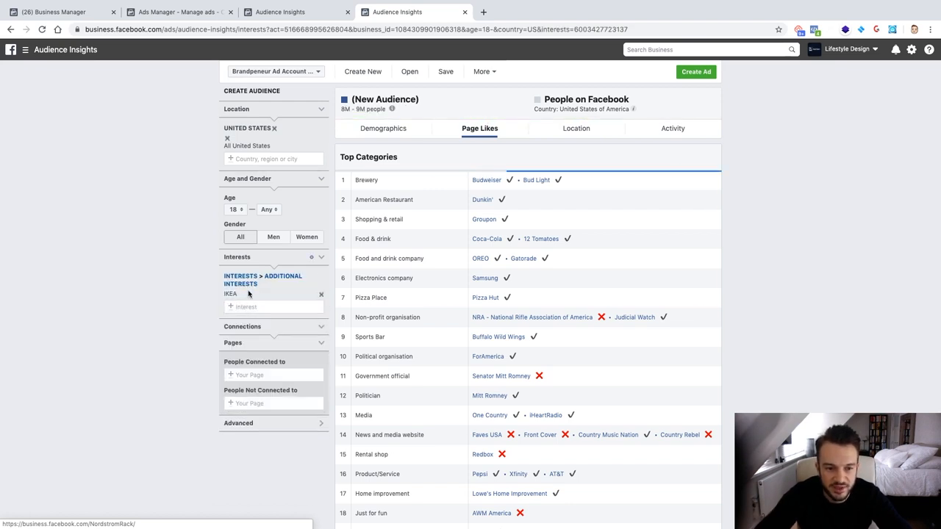
left_click(230, 294)
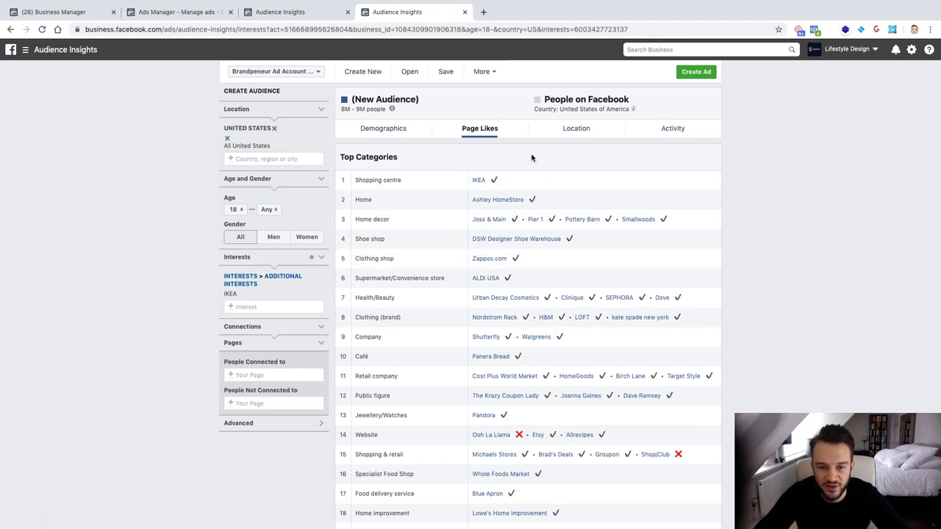
scroll("down", 3)
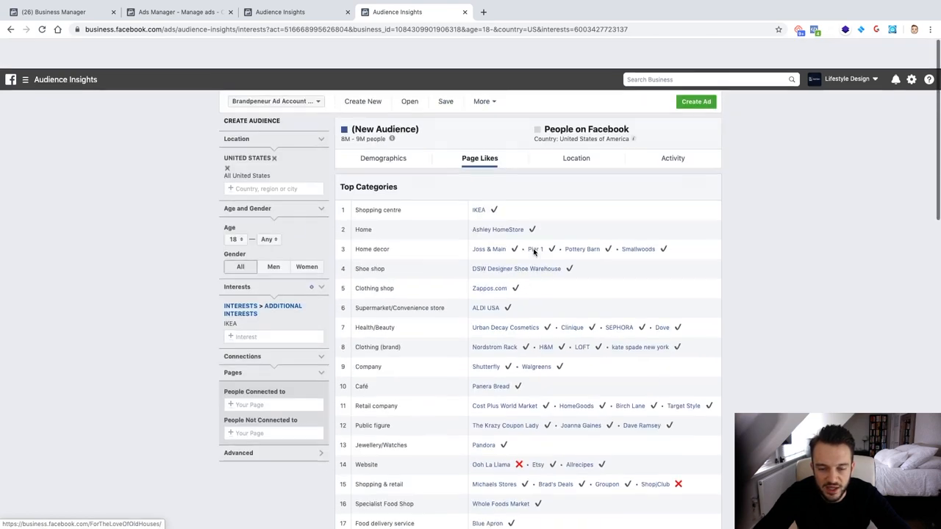
scroll("down", 3)
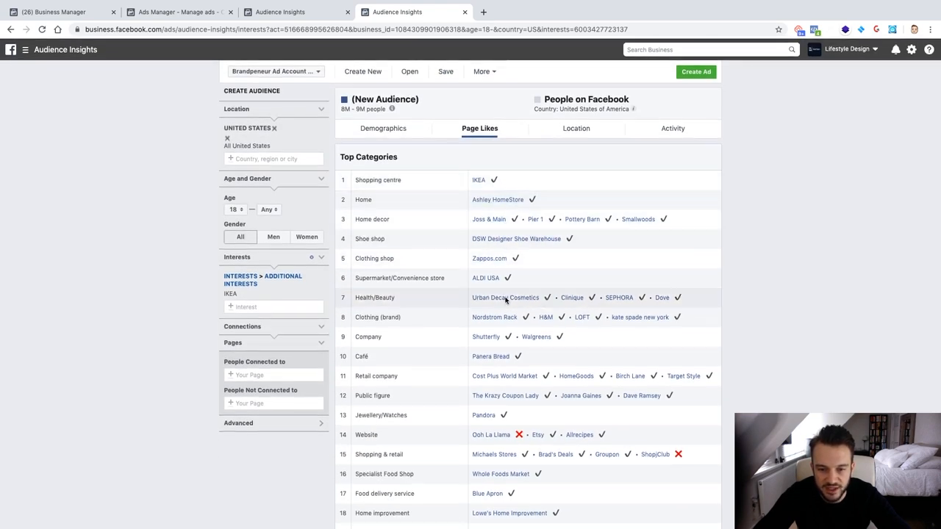